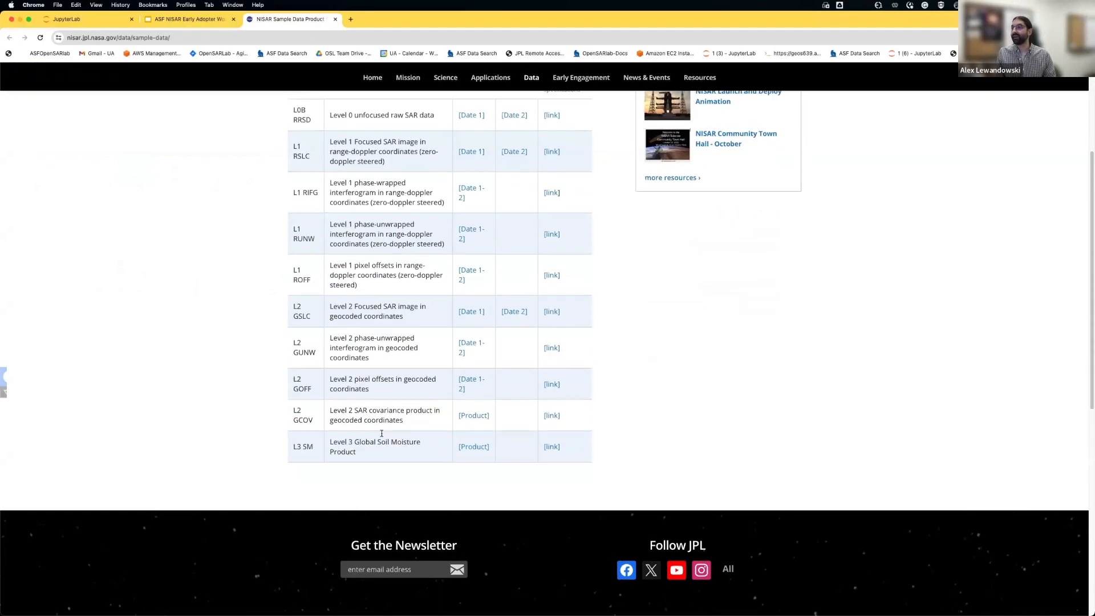
- Browse into Workshop_Jupyter_Books and then the NISAR_EA_Workshop_2024_1_Recipe_Book folder in the JupyterLab file browser
scroll(up, 3)
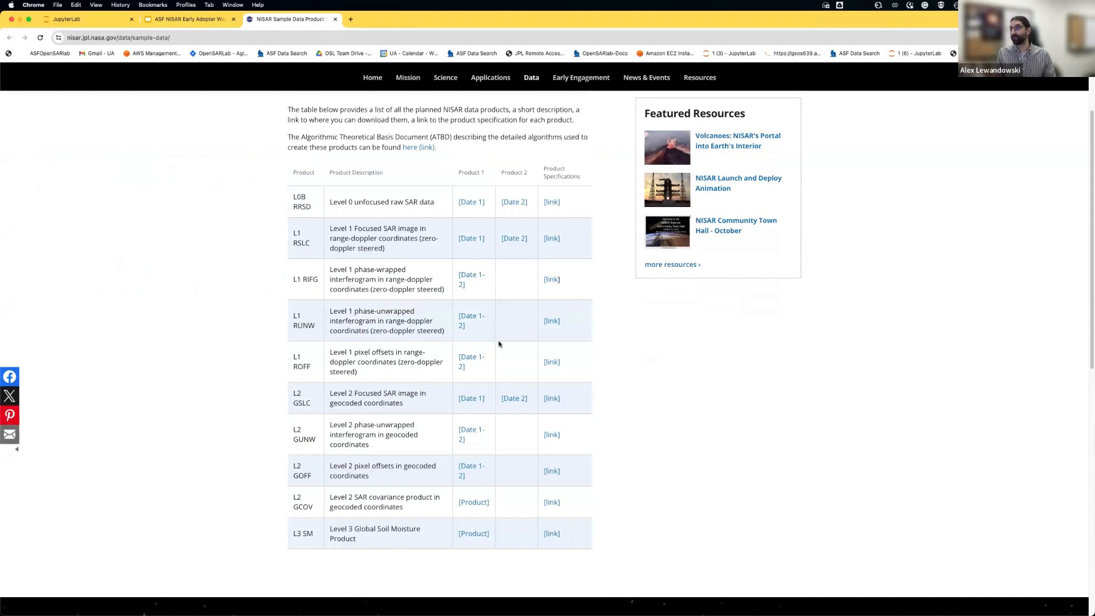
mouse_move(561, 207)
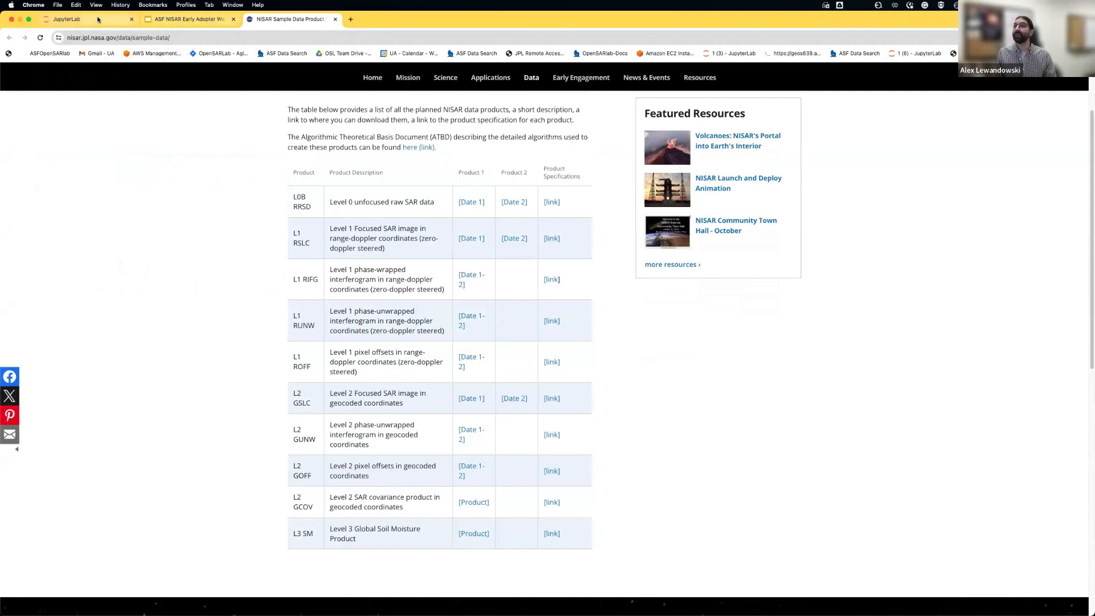
click(66, 20)
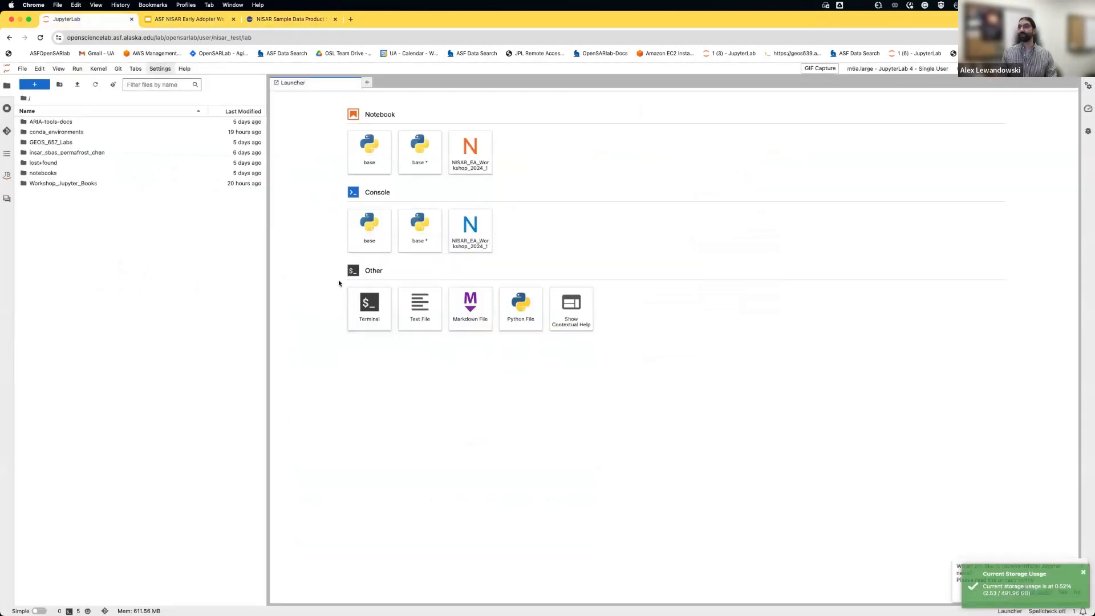
mouse_move(547, 308)
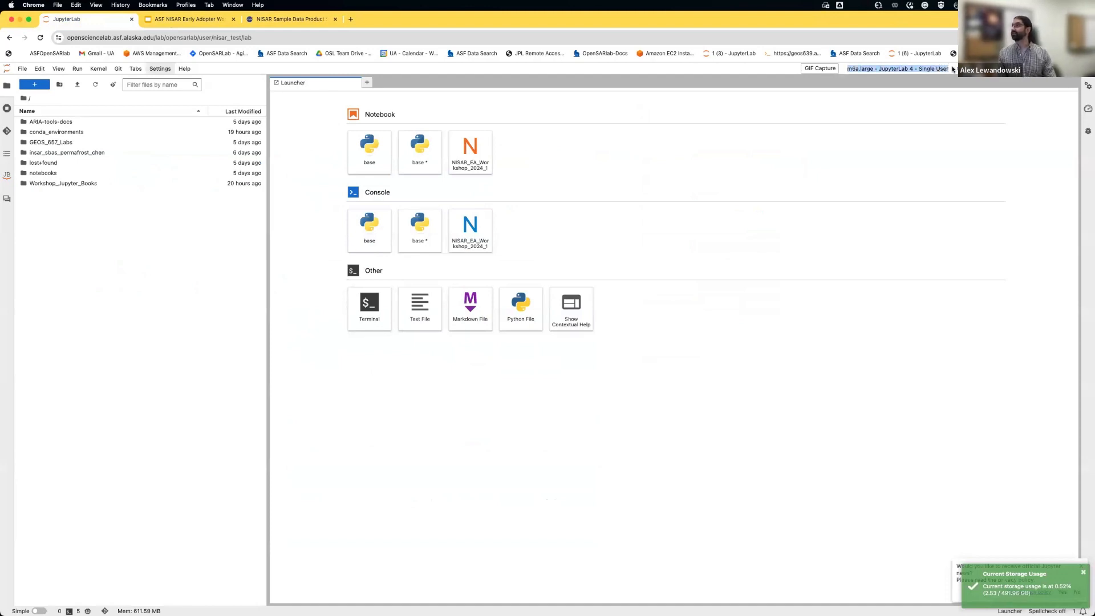
mouse_move(549, 185)
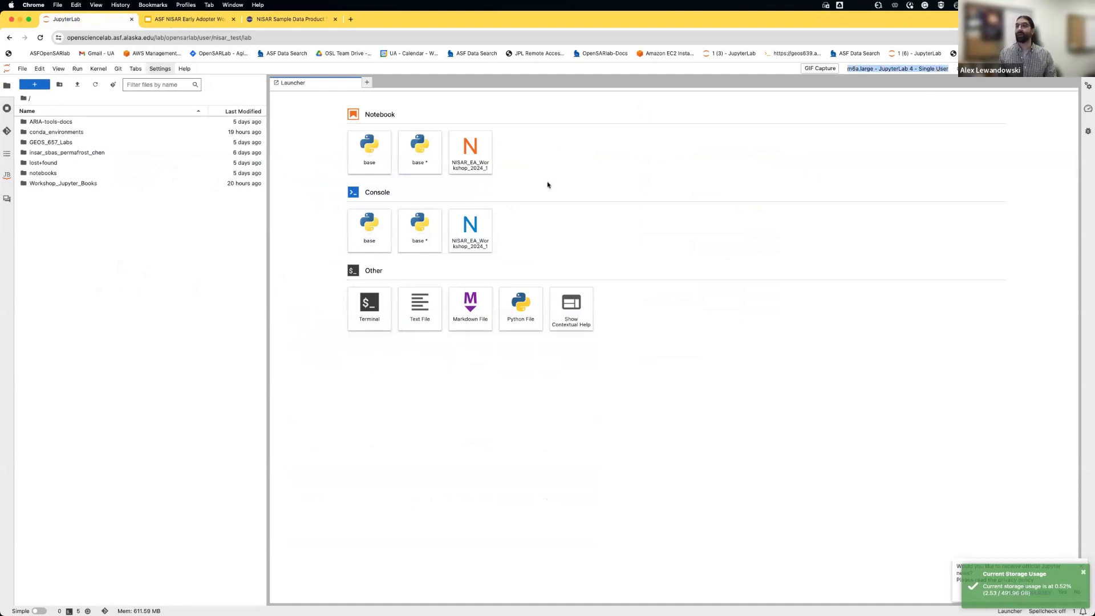
mouse_move(83, 293)
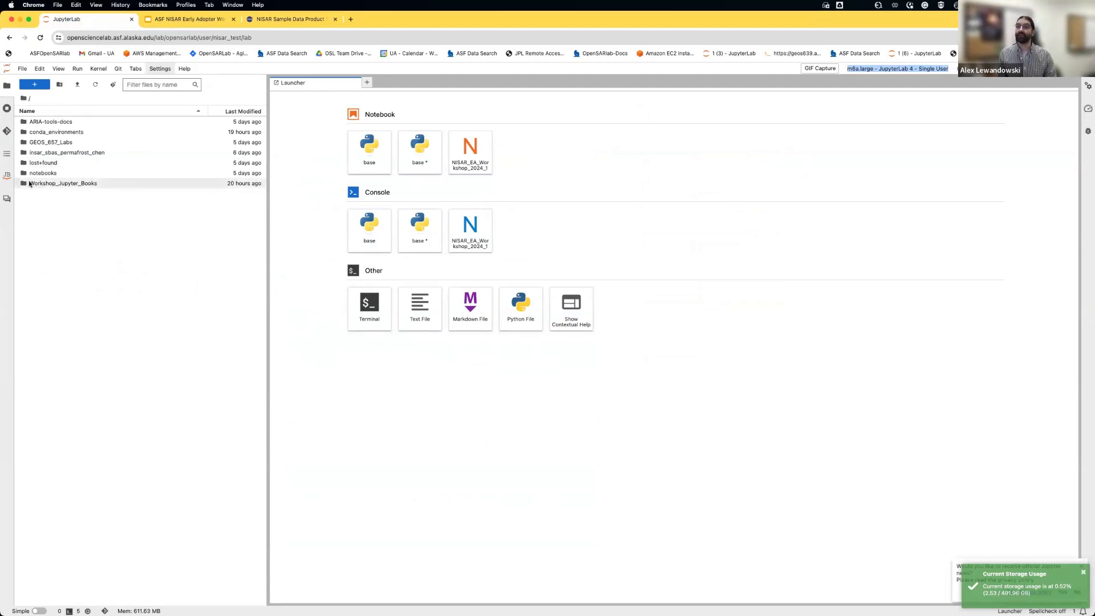
click(62, 183)
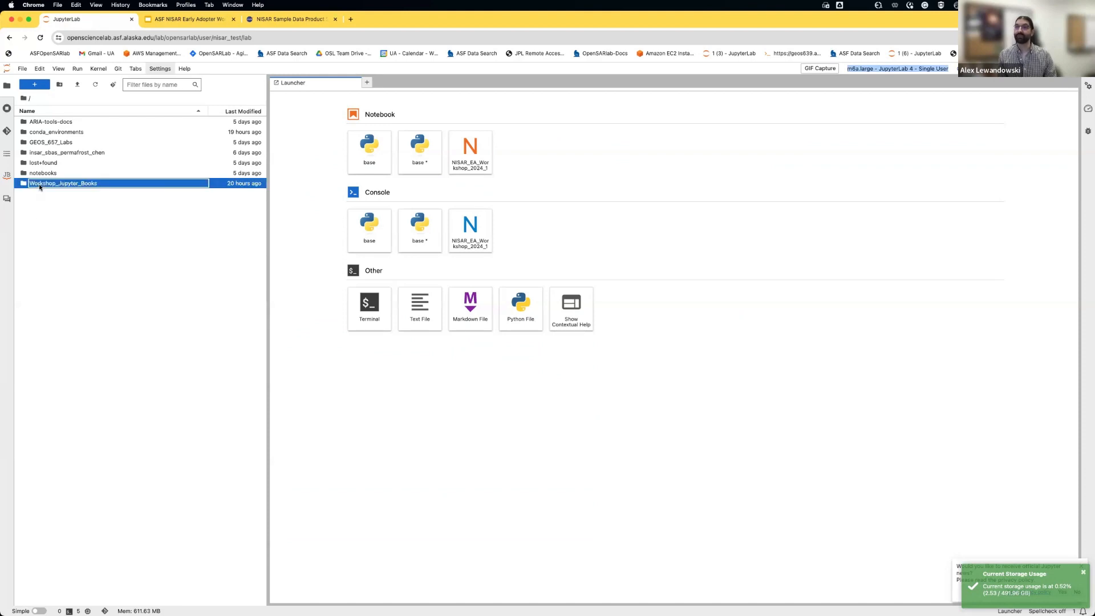
double_click(62, 182)
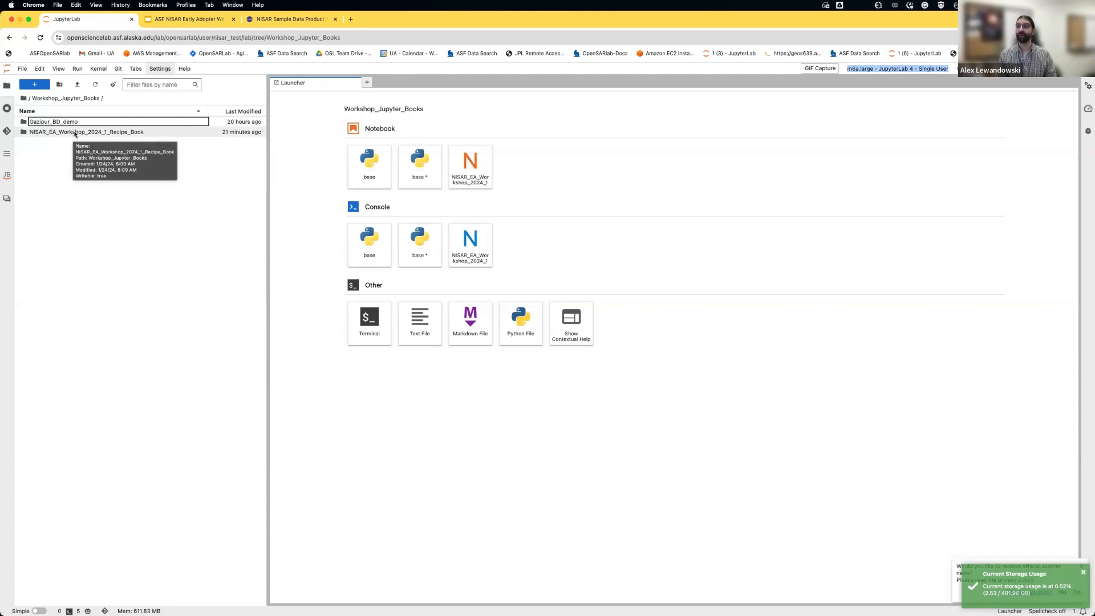
double_click(85, 132)
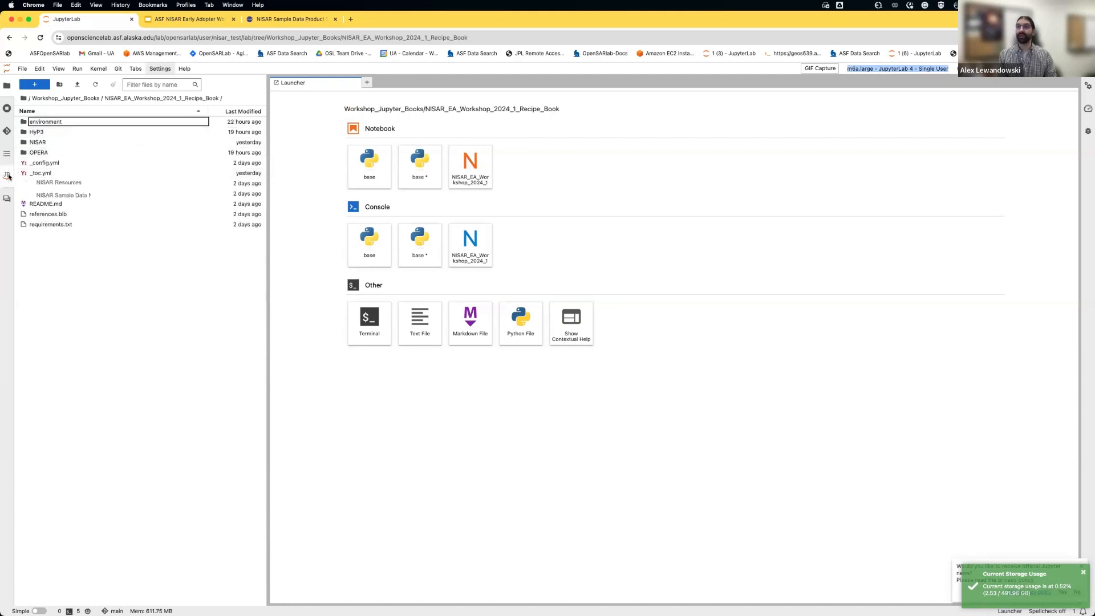
- From the workshop table of contents, expand NISAR Resources and open the NISAR Sample Data Notebook
click(8, 174)
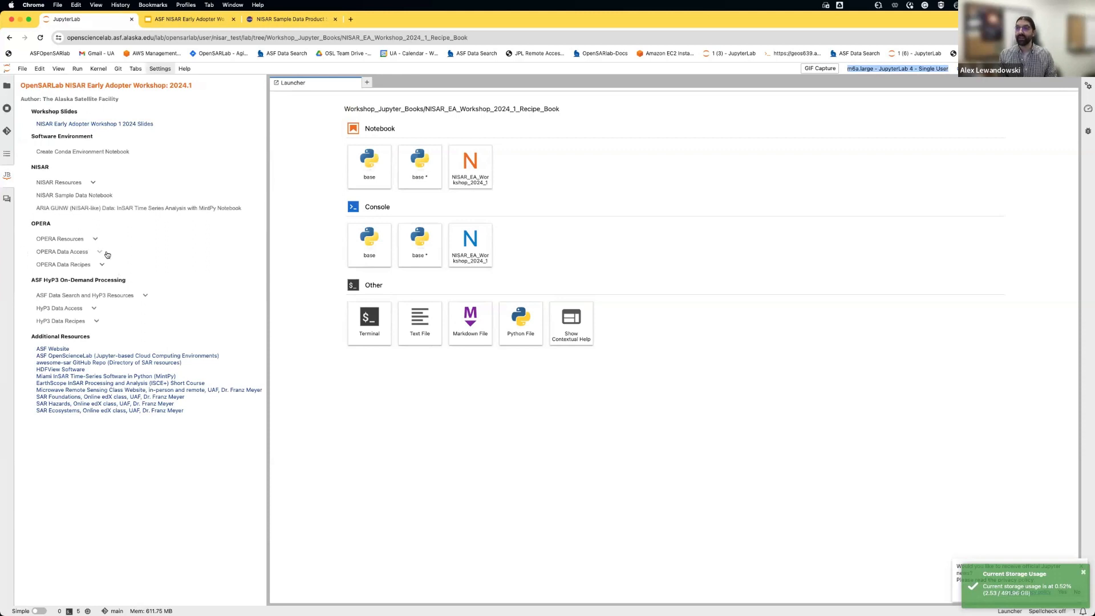
mouse_move(95, 185)
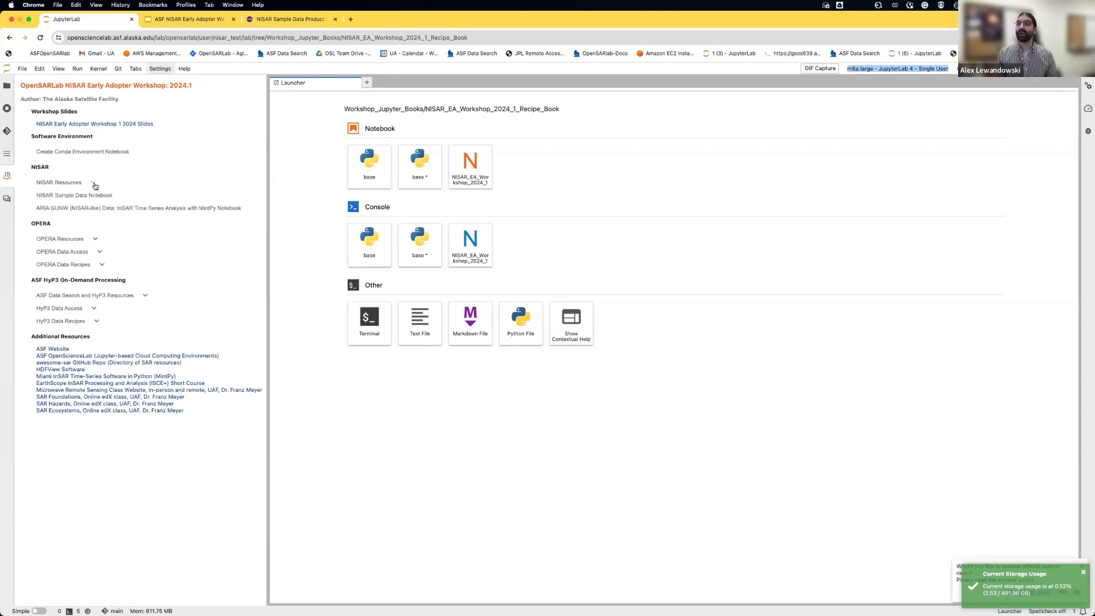
click(58, 183)
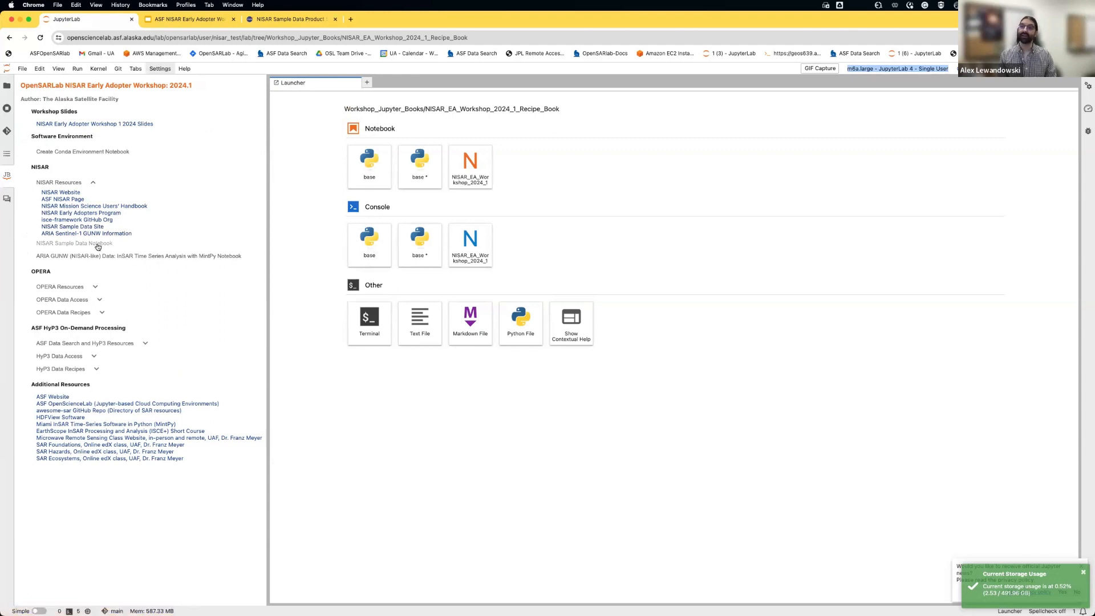
click(75, 243)
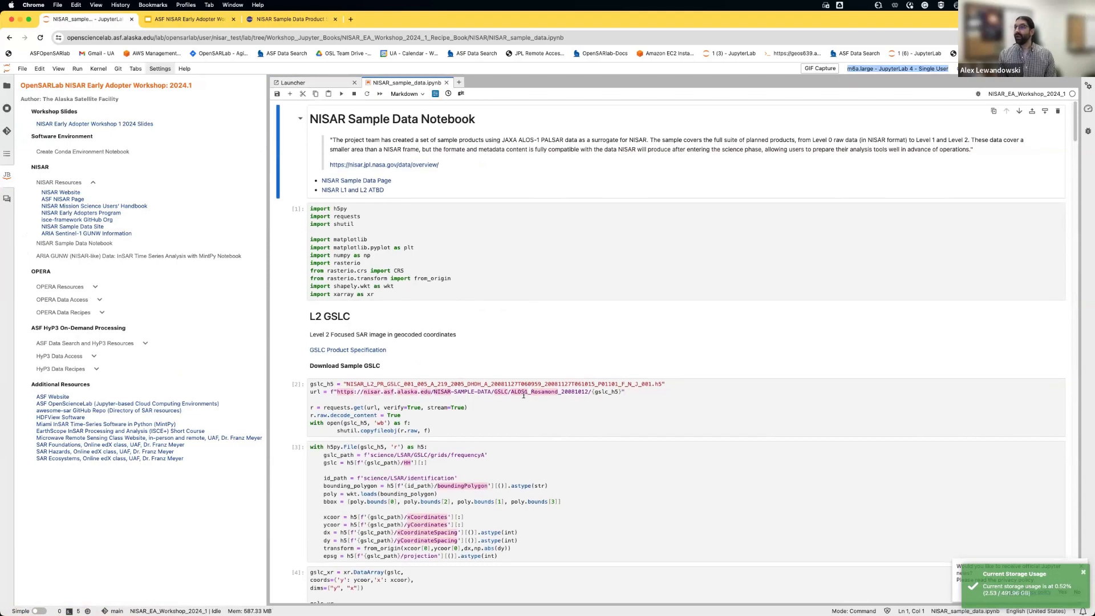
- Restart the kernel clearing all outputs, open build_conda_env.ipynb, and return to the NISAR_sample_data notebook
scroll(down, 3)
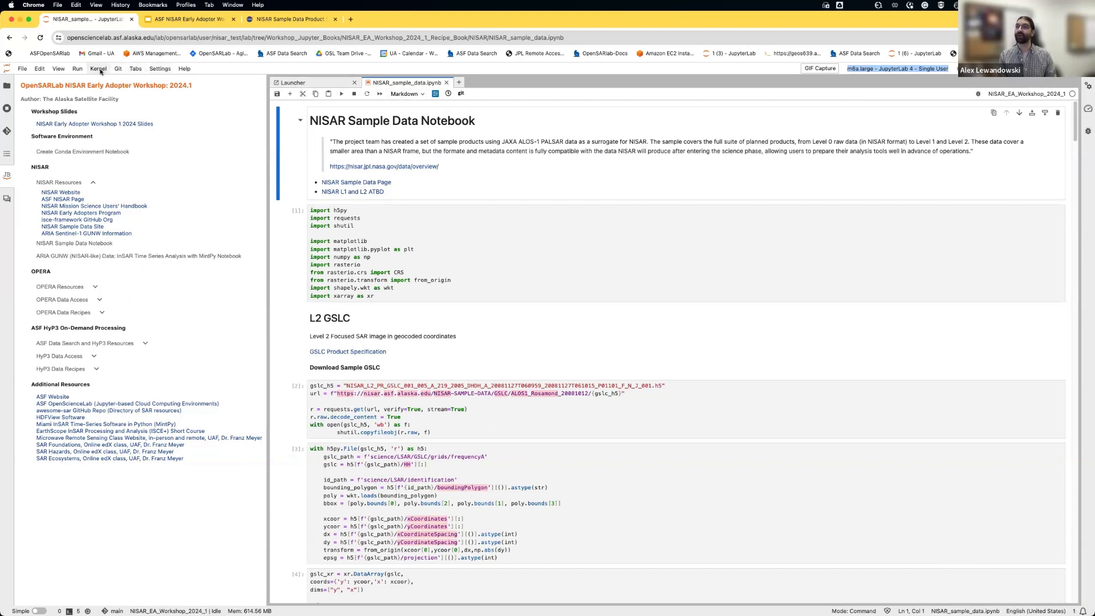
click(98, 69)
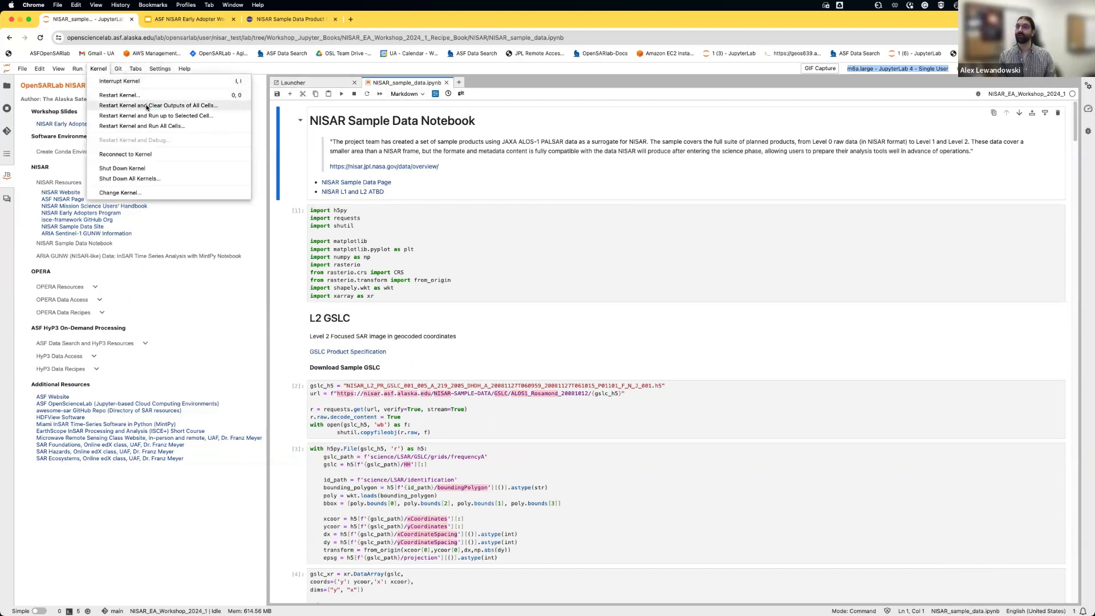
click(158, 105)
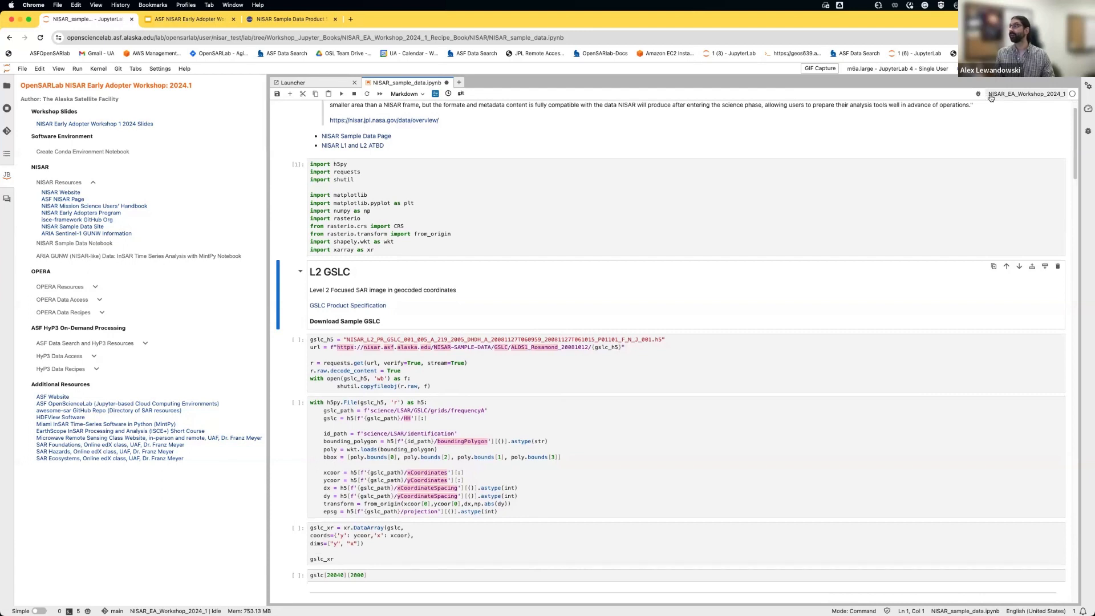
mouse_move(977, 95)
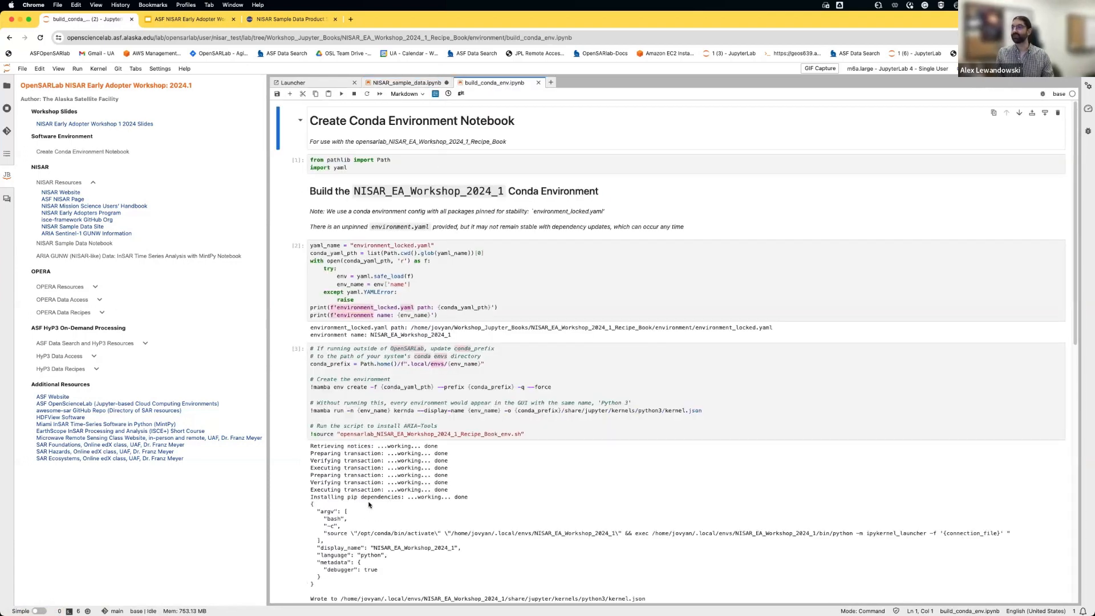
click(405, 83)
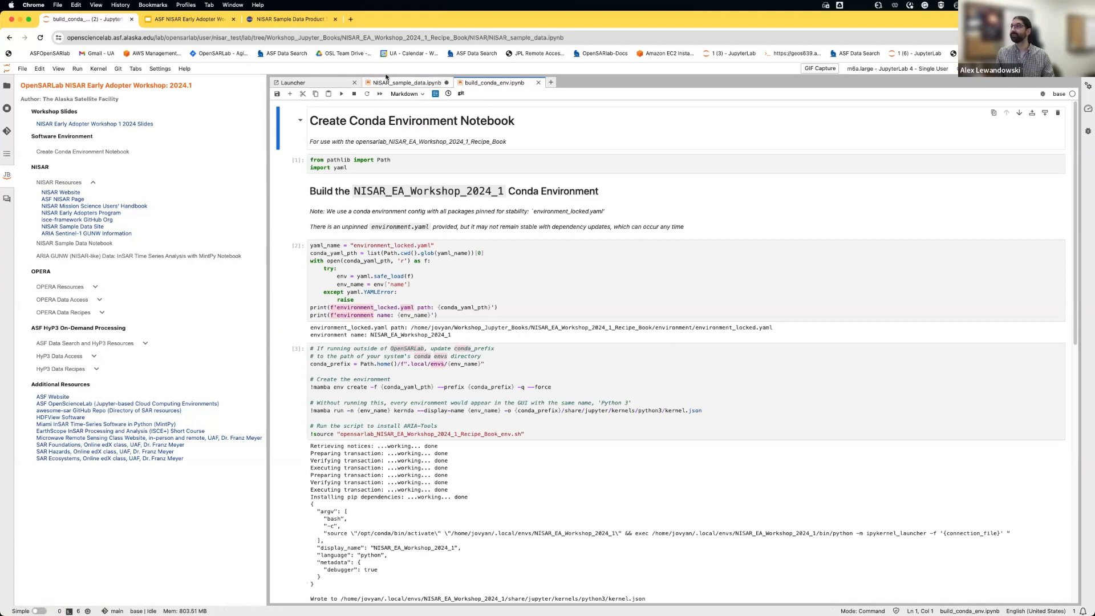
click(405, 83)
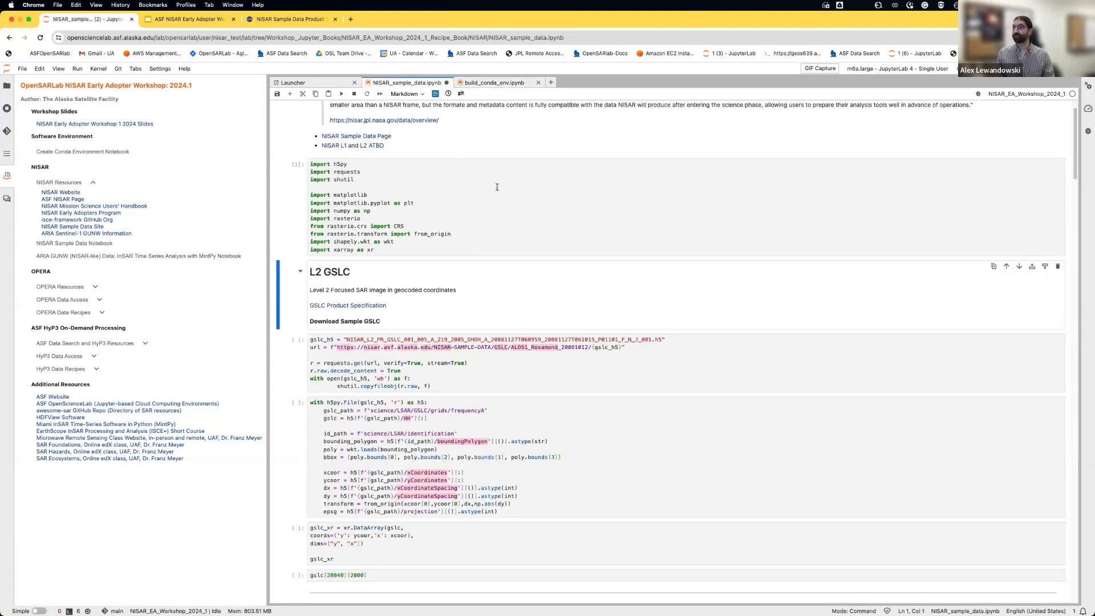
mouse_move(456, 208)
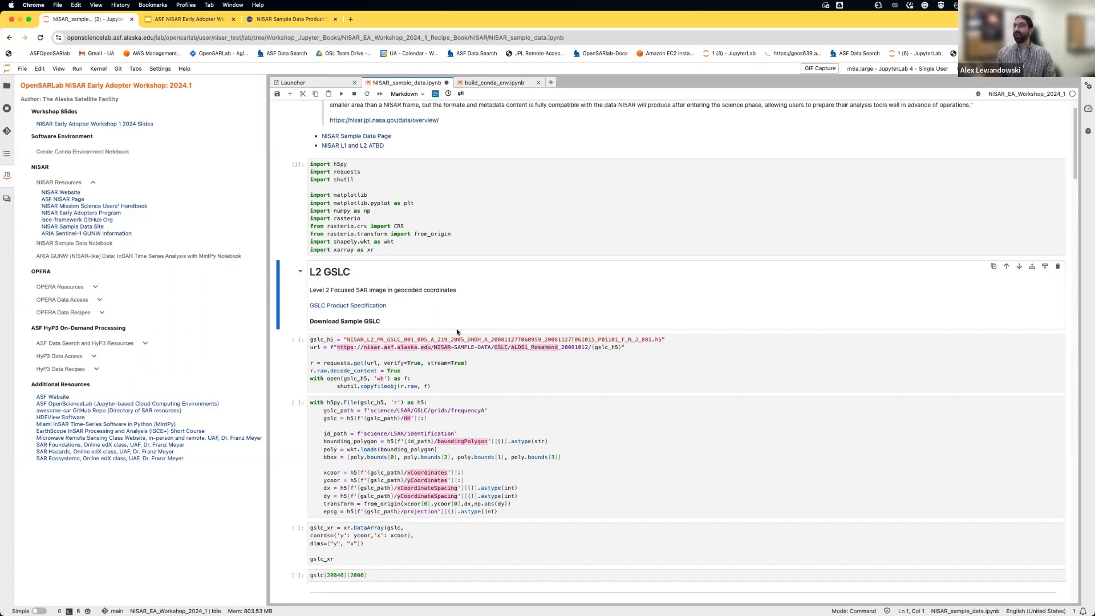
scroll(down, 3)
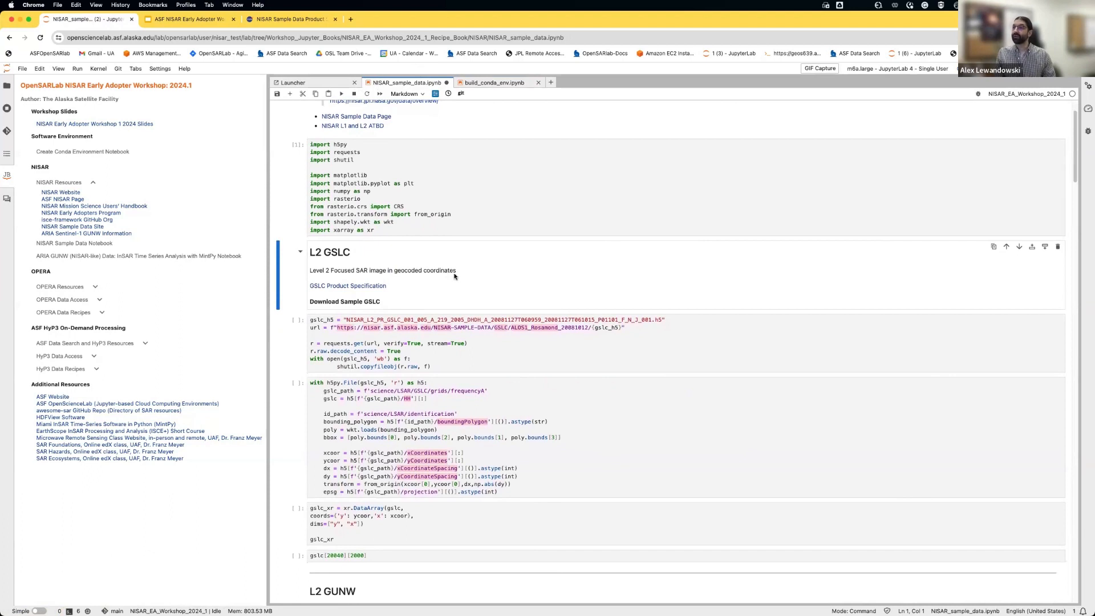
mouse_move(447, 293)
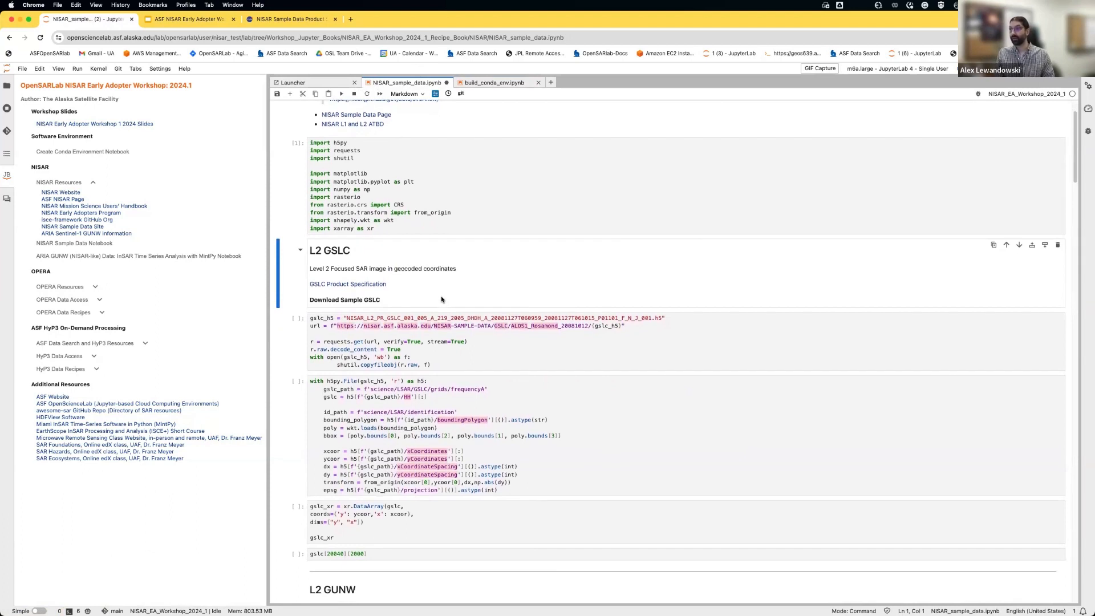
mouse_move(442, 282)
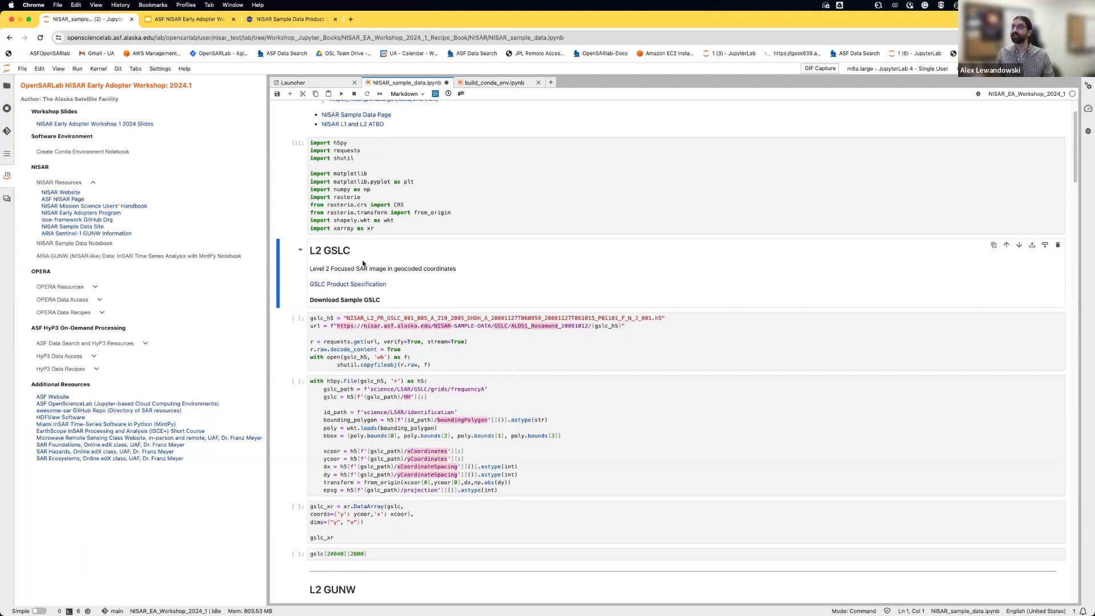
mouse_move(427, 285)
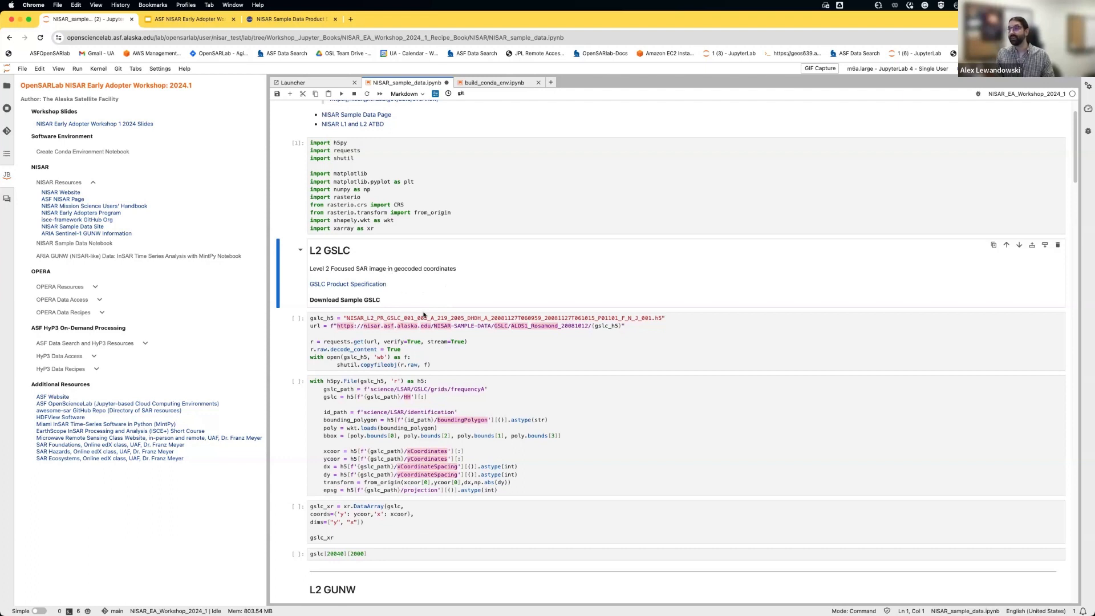
- Run the GSLC download cell and browse into the NISAR folder holding the NISAR_L2_PR_GSLC .h5 file
click(447, 325)
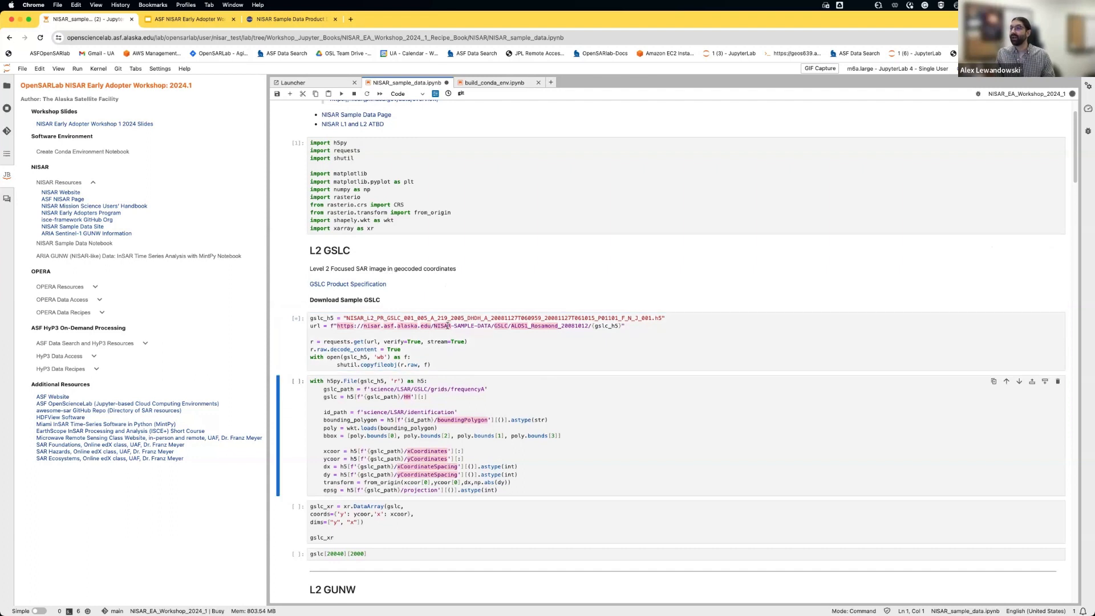
scroll(down, 3)
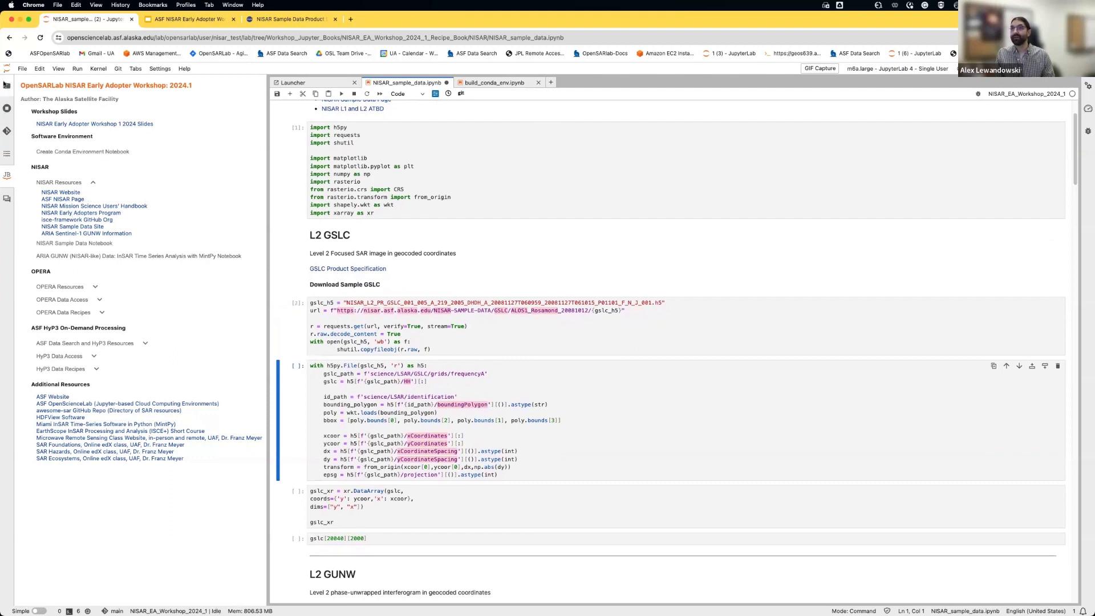
click(6, 90)
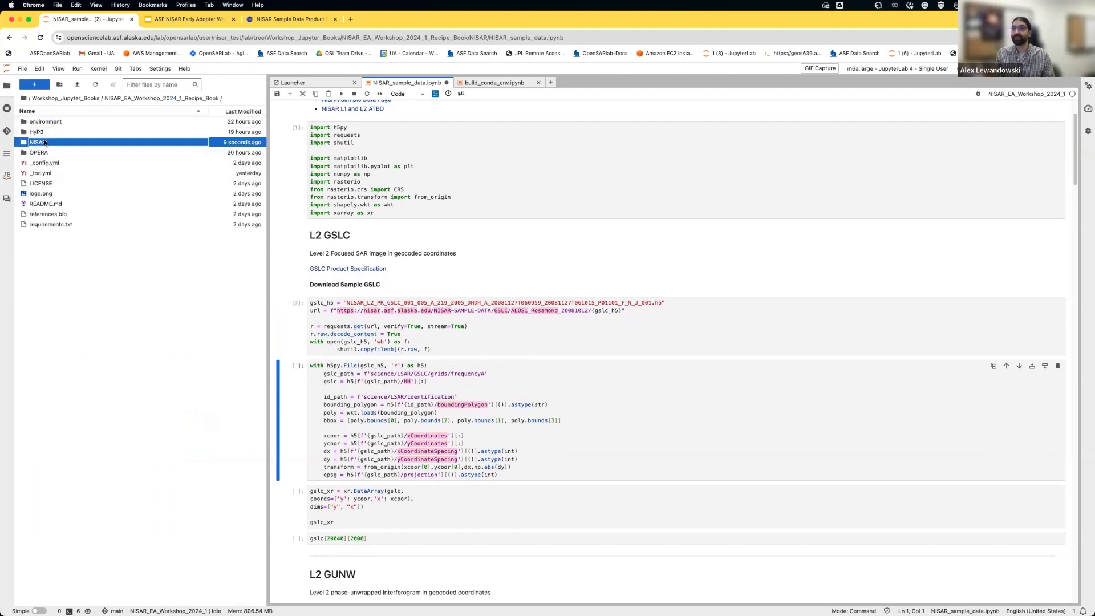
double_click(36, 142)
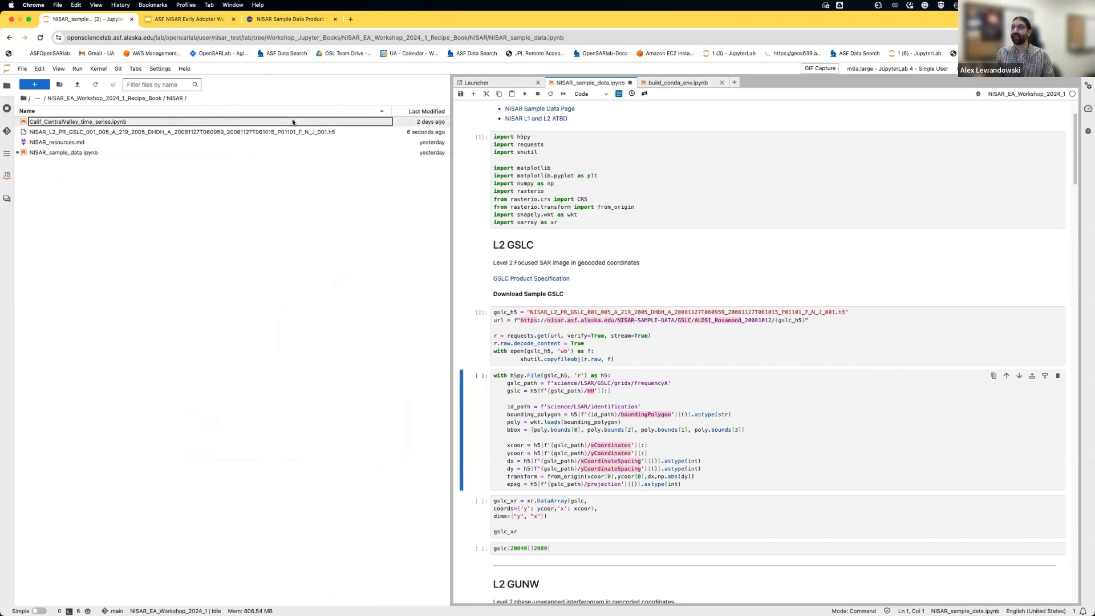
- Run the h5py cell loading the GSLC HH grid, bounding polygon, coordinates and projection
click(178, 131)
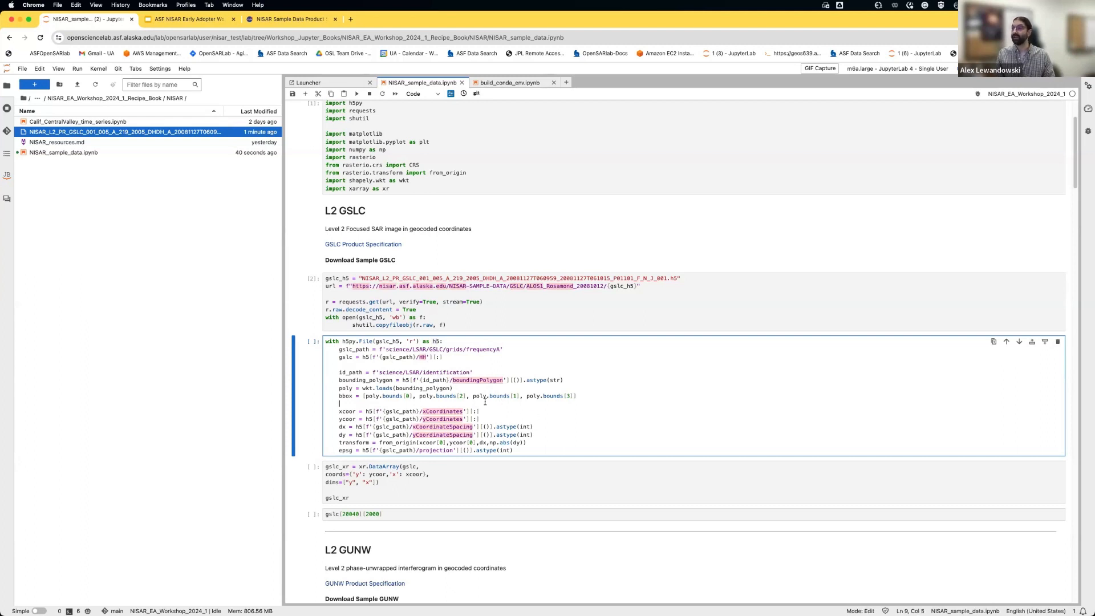
scroll(down, 3)
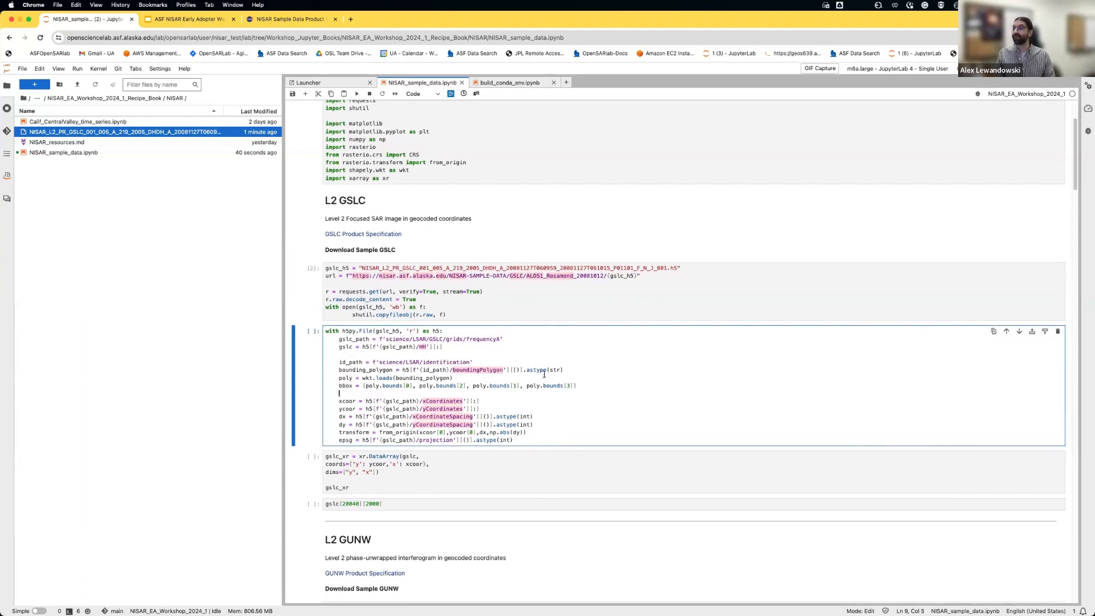
key(shift+enter)
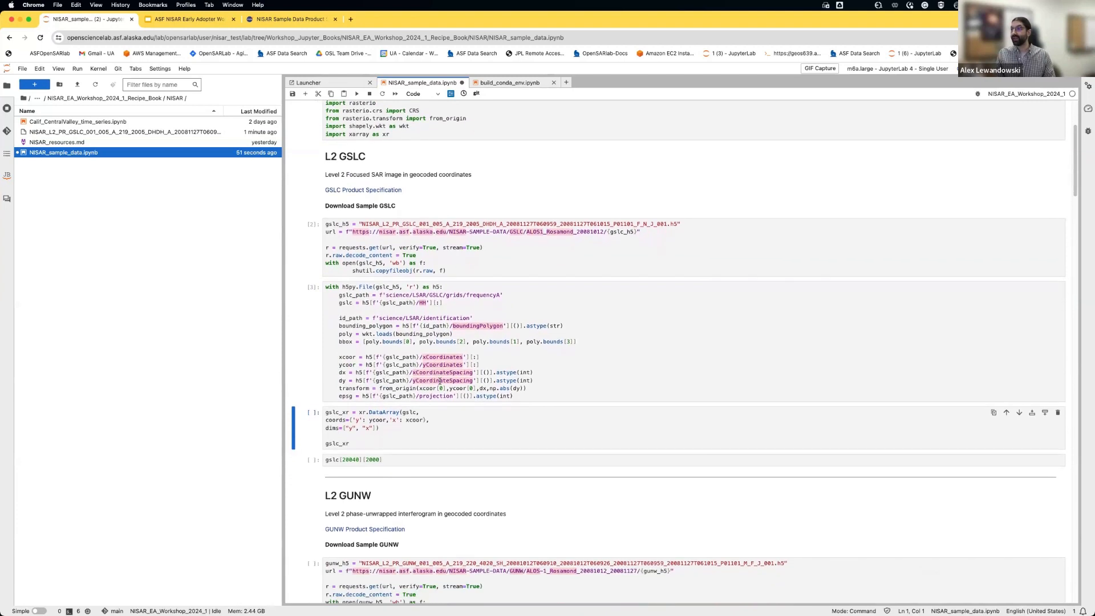
mouse_move(568, 359)
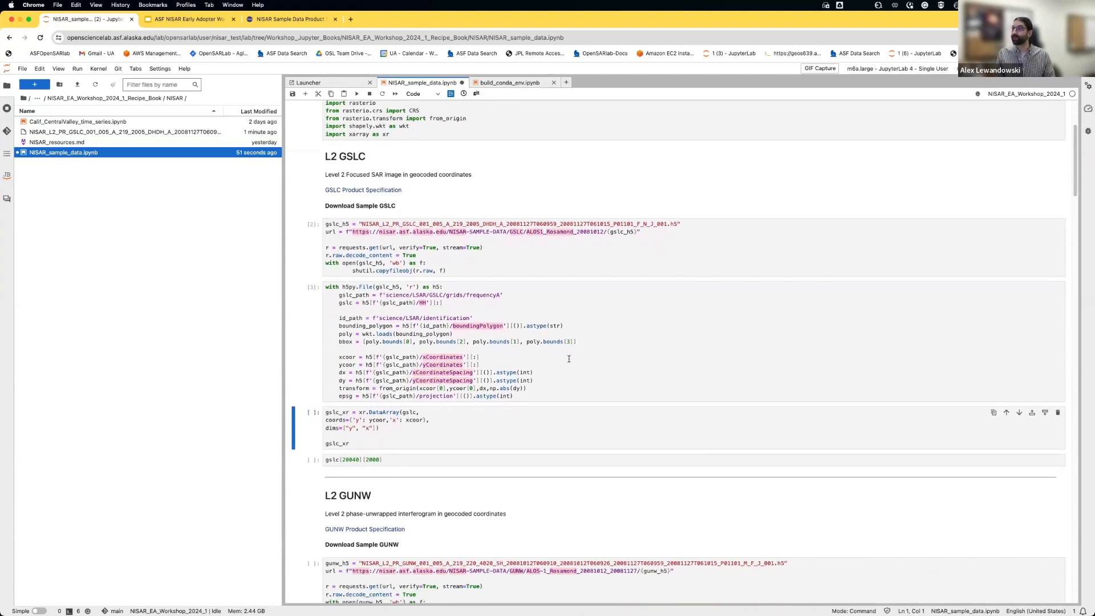
- Run the gslc_xr DataArray cell (24879×9090 complex) and print the gslc[20040][2000] pixel value
scroll(down, 3)
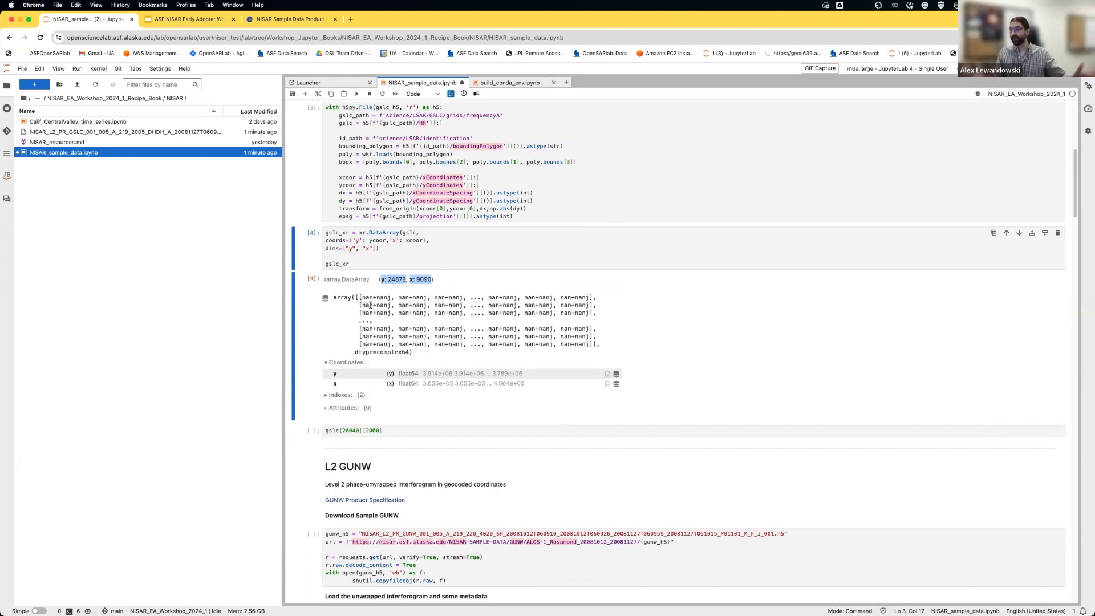
mouse_move(428, 287)
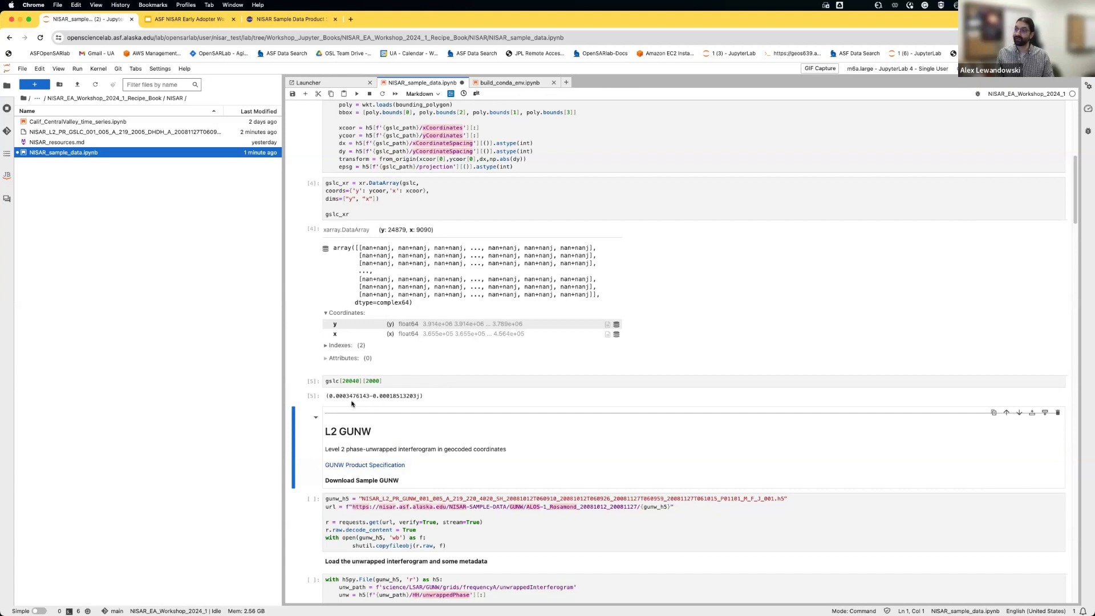
mouse_move(336, 405)
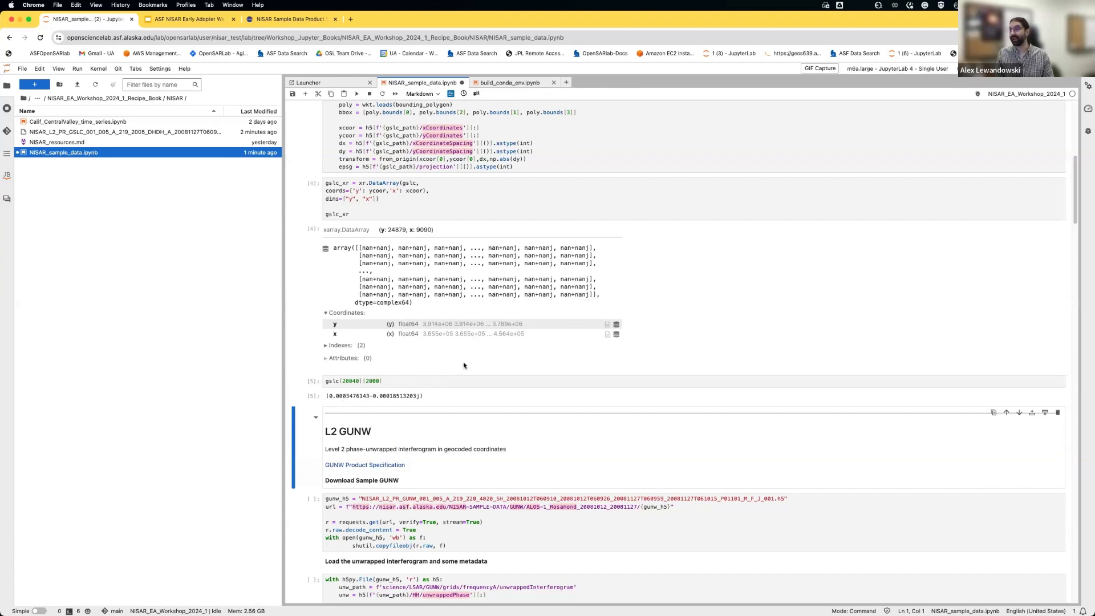
scroll(down, 3)
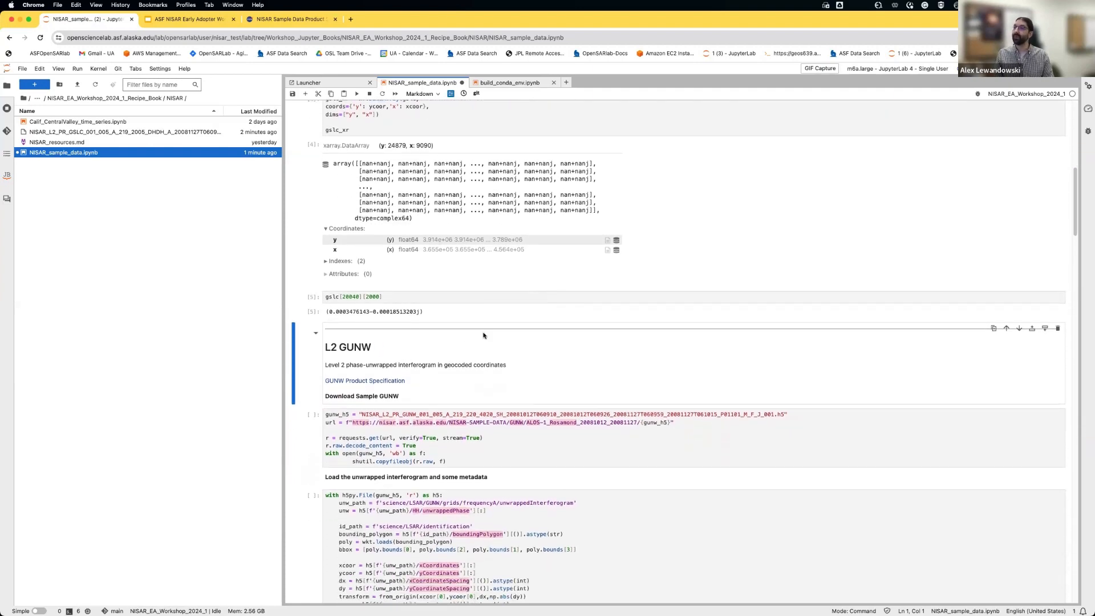
- Save the notebook and scroll to the L2 GUNW download section
scroll(down, 3)
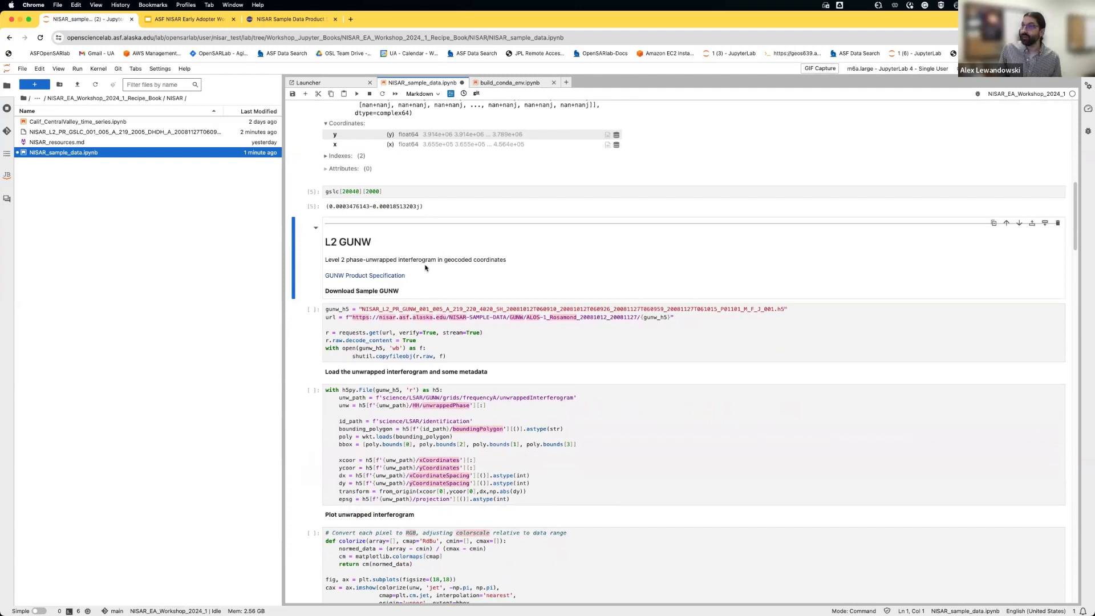
mouse_move(430, 276)
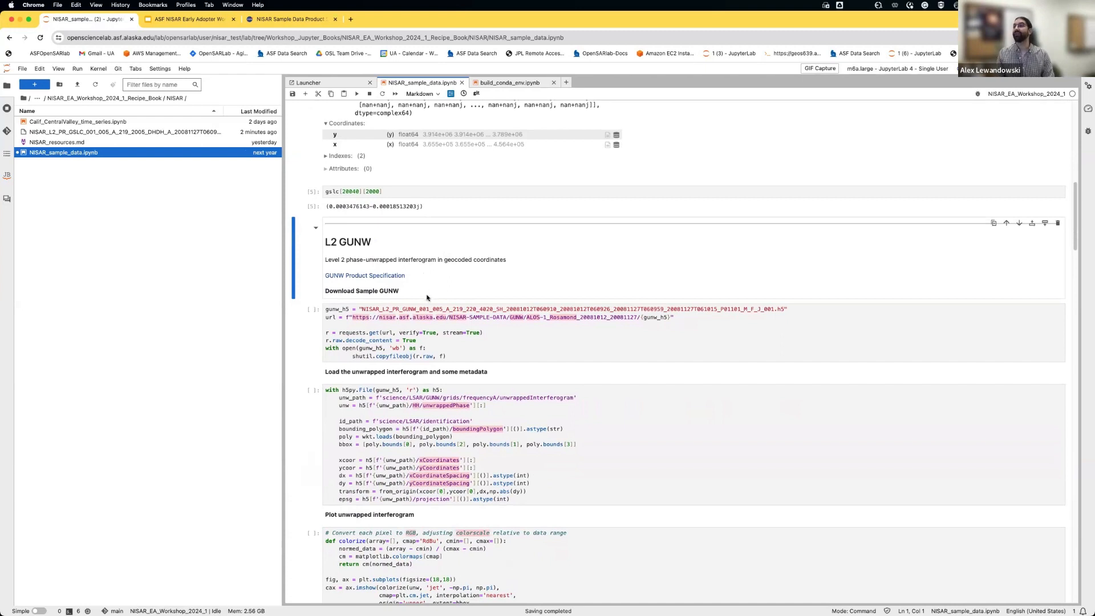
mouse_move(452, 299)
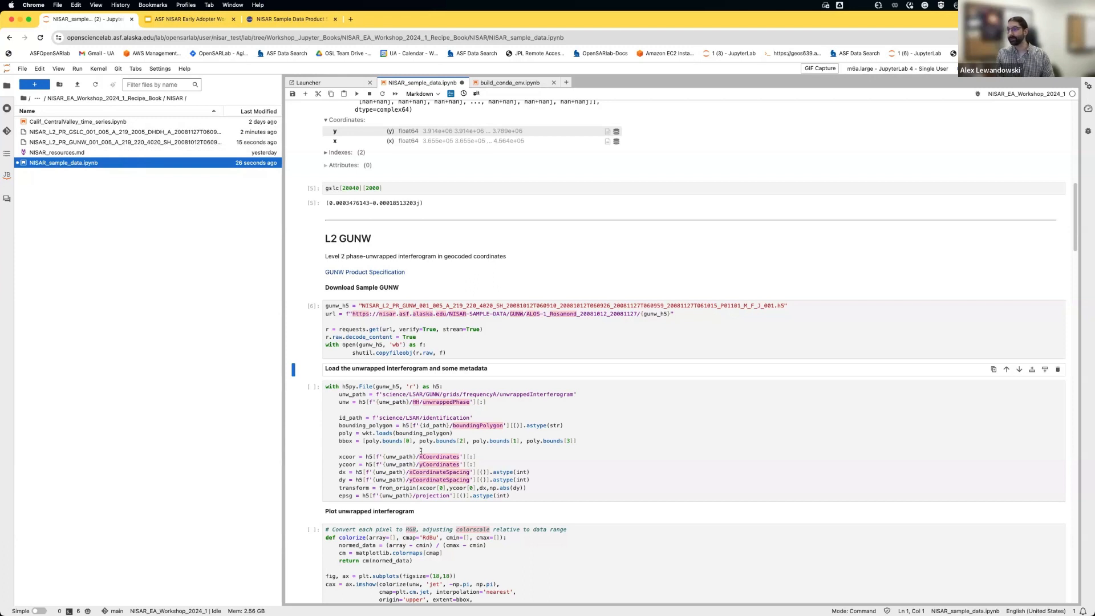
mouse_move(571, 445)
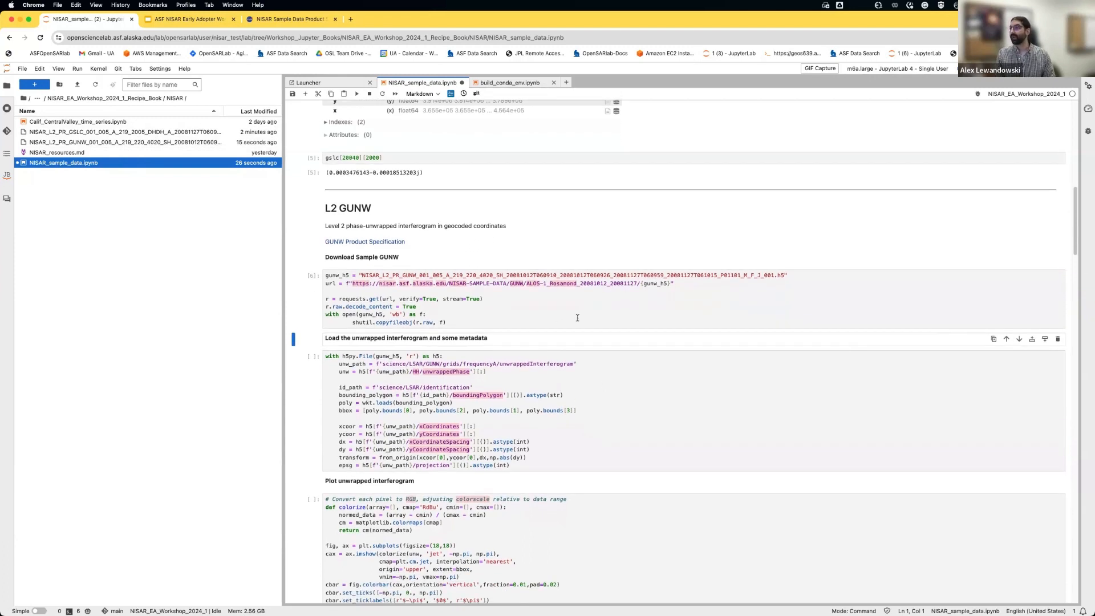
mouse_move(502, 414)
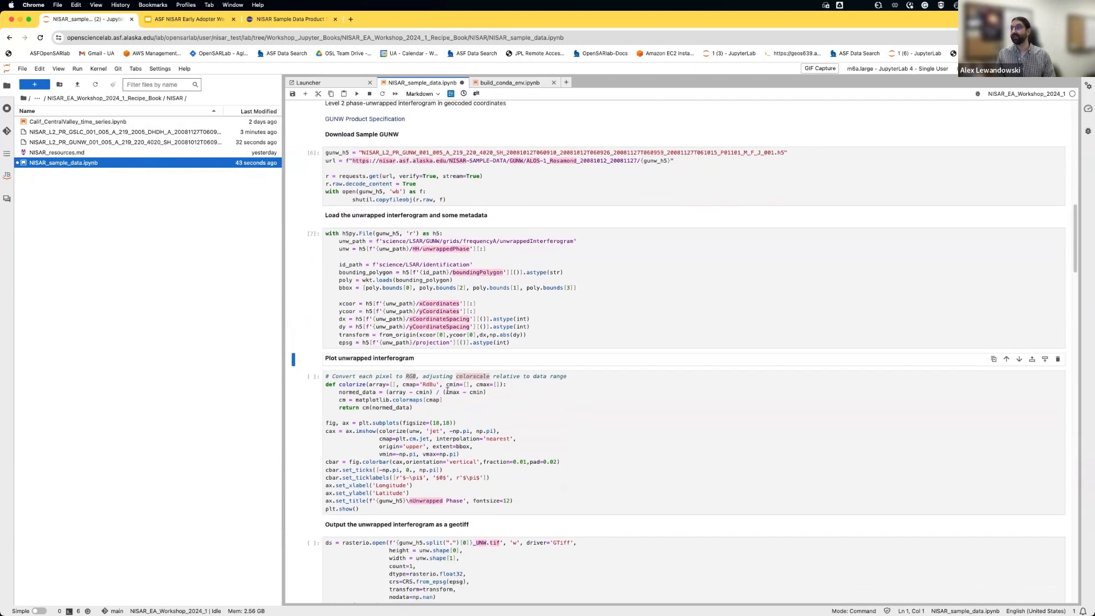
- Run the GUNW loading cell, then show the workshop table of contents with NISAR Resources expanded
scroll(down, 3)
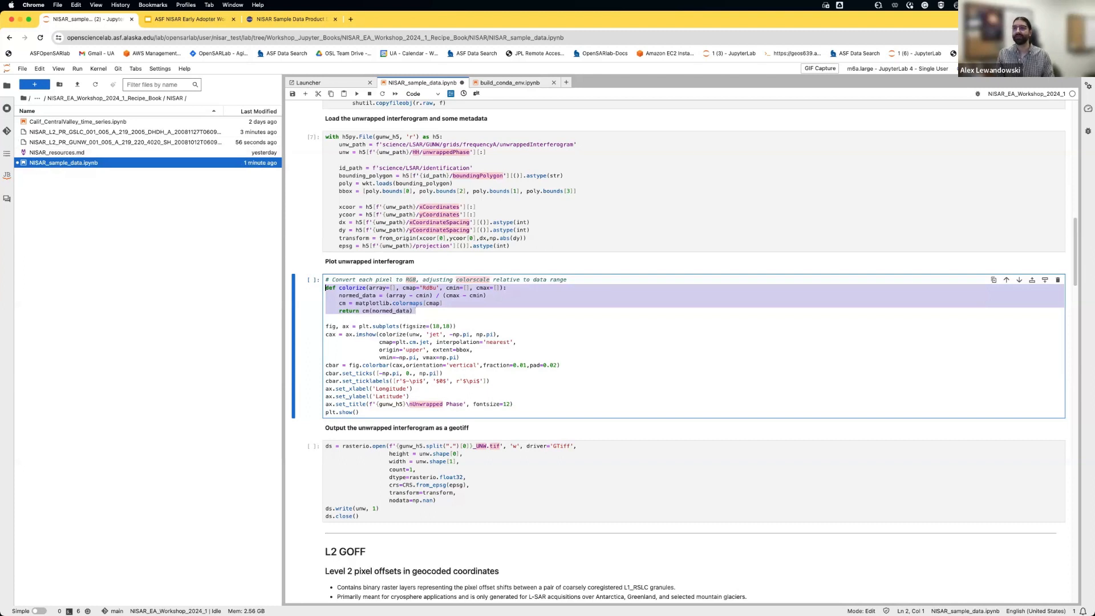
click(28, 98)
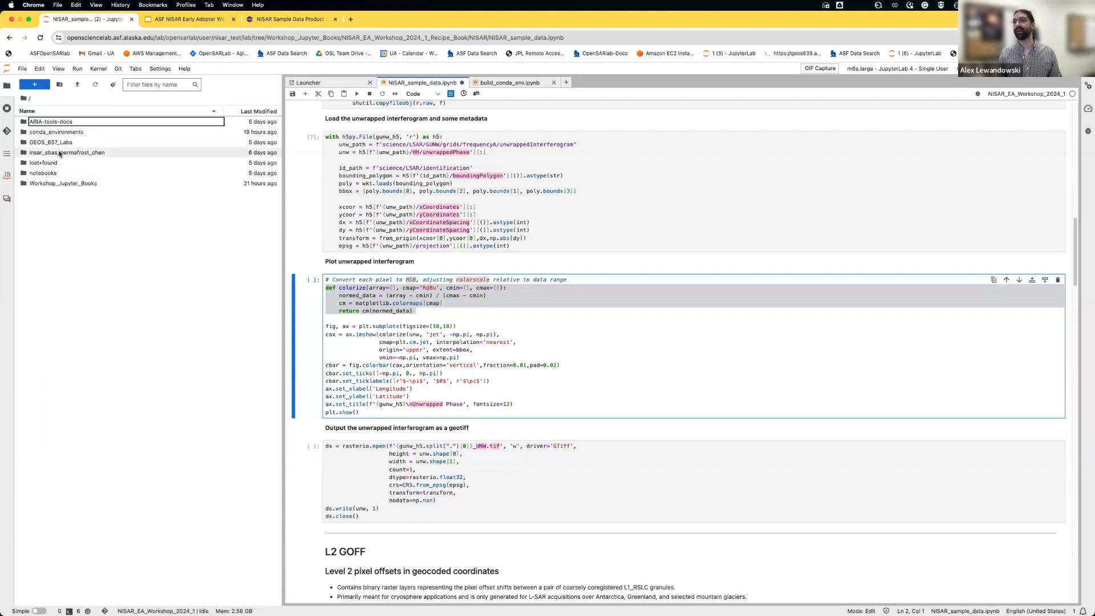
click(62, 183)
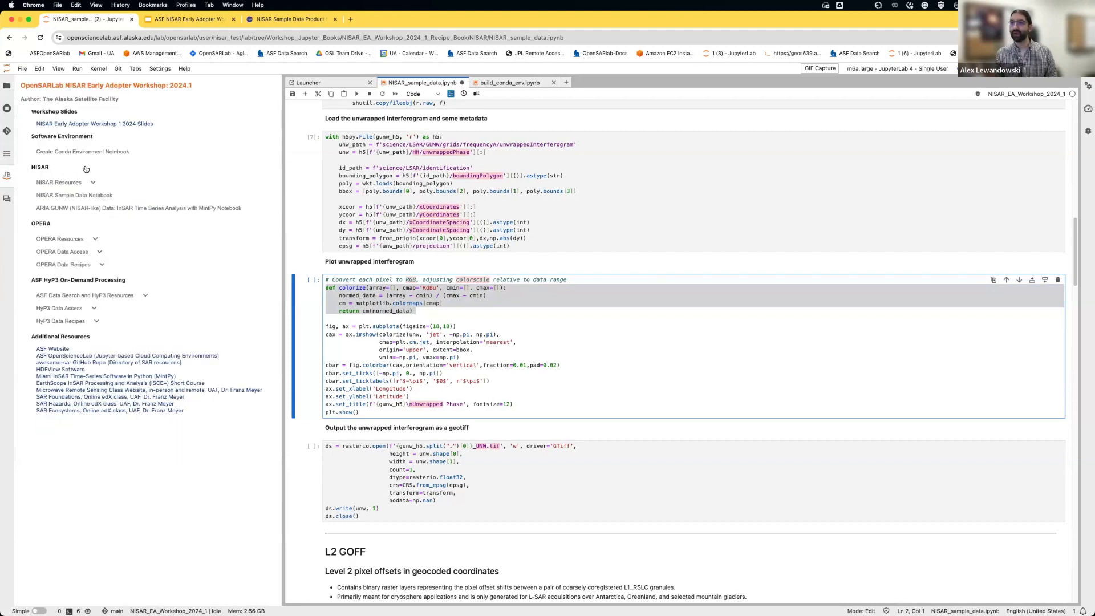
click(60, 183)
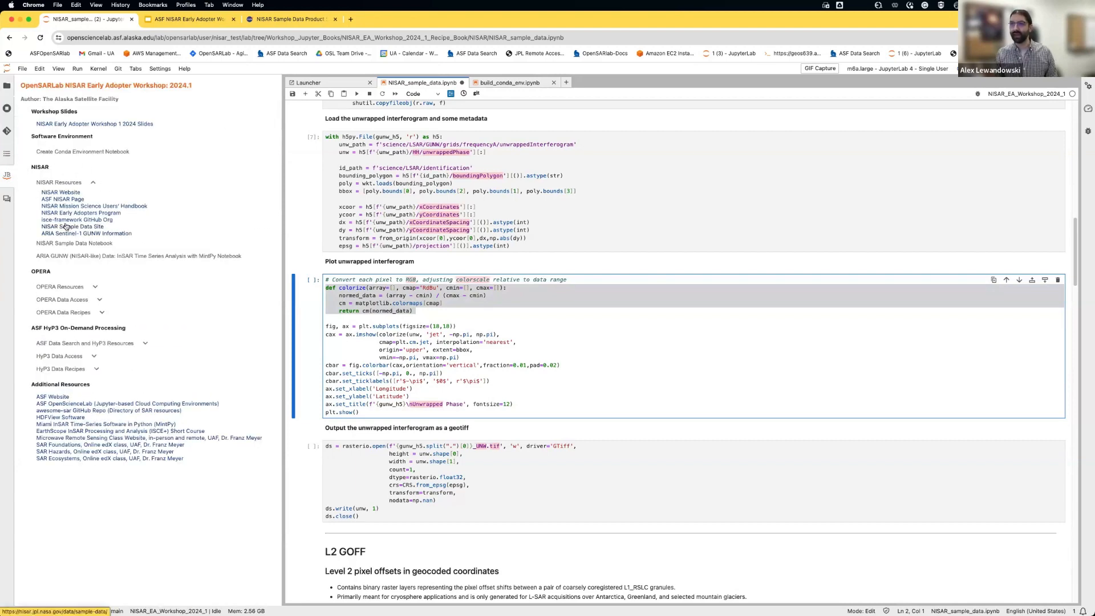
mouse_move(59, 219)
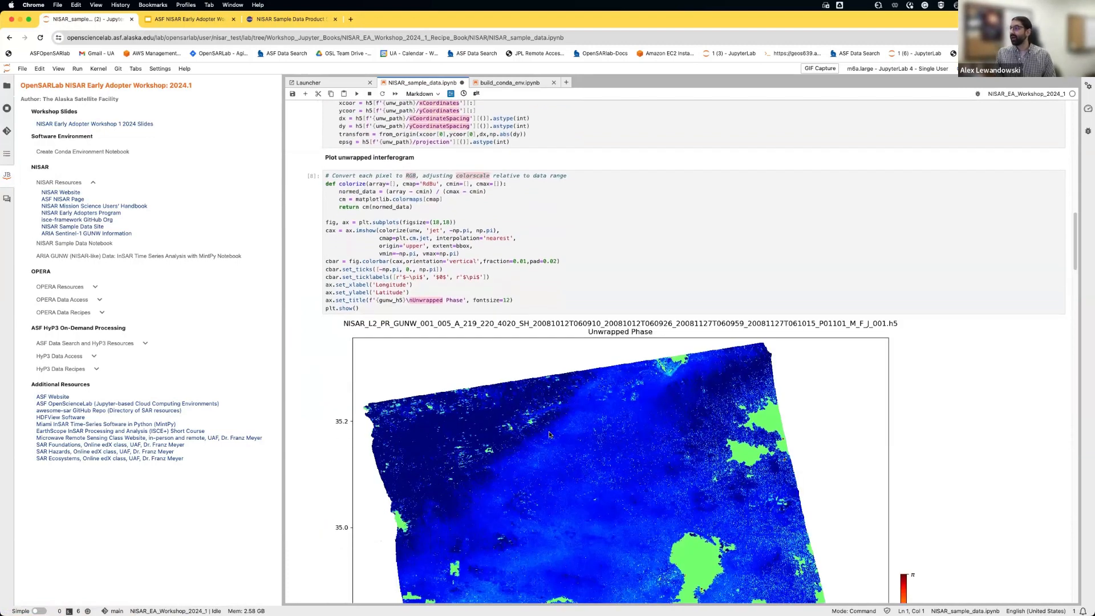
- Run the unwrapped interferogram plot cell and scroll through the lon/lat phase map with ±π colorbar
scroll(down, 3)
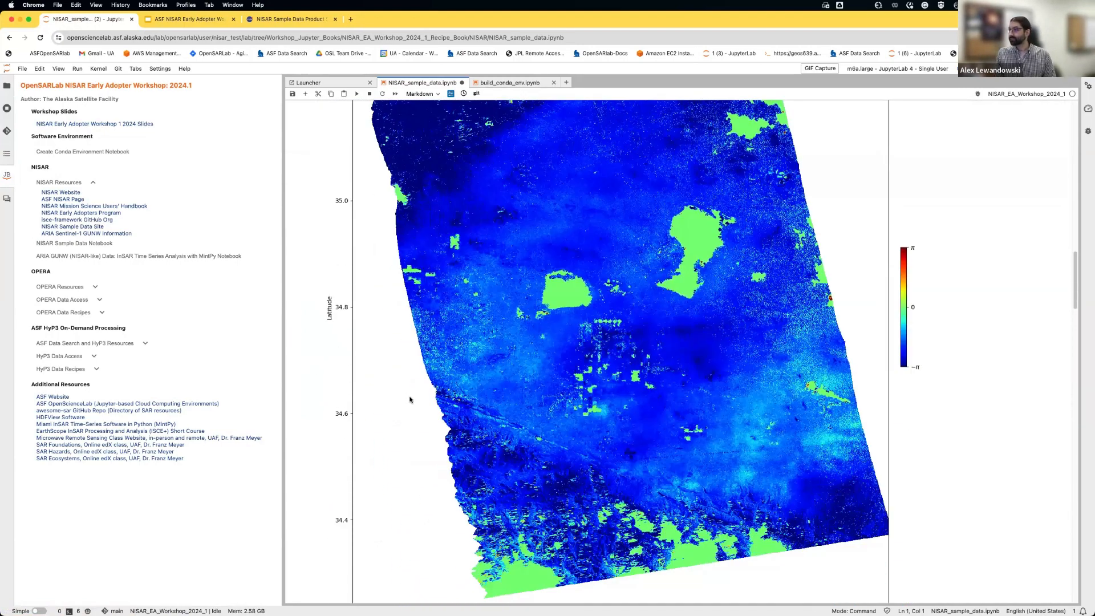
scroll(down, 3)
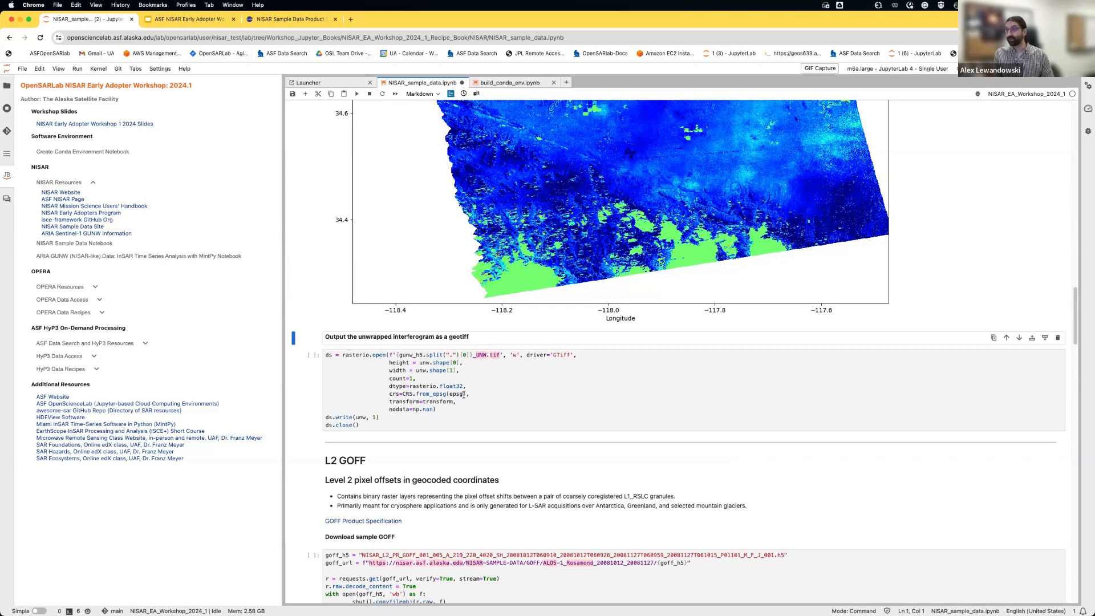
- Run the GeoTIFF export cell and select the new NISAR_L2_PR_GUNW..._UNW.tif file in the NISAR folder
click(451, 394)
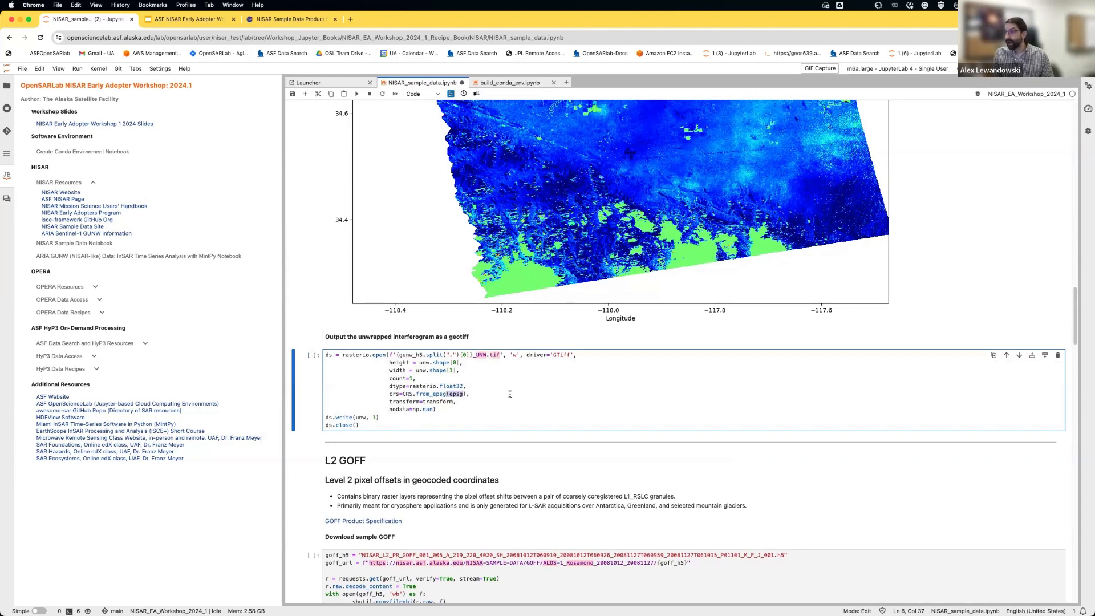
scroll(down, 3)
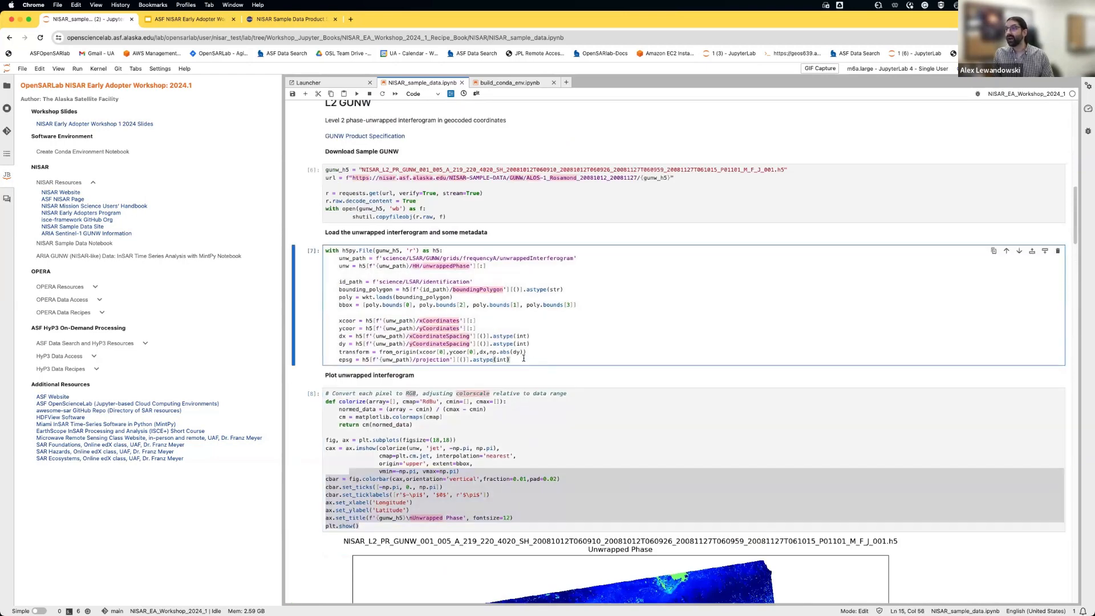
drag(339, 319, 510, 360)
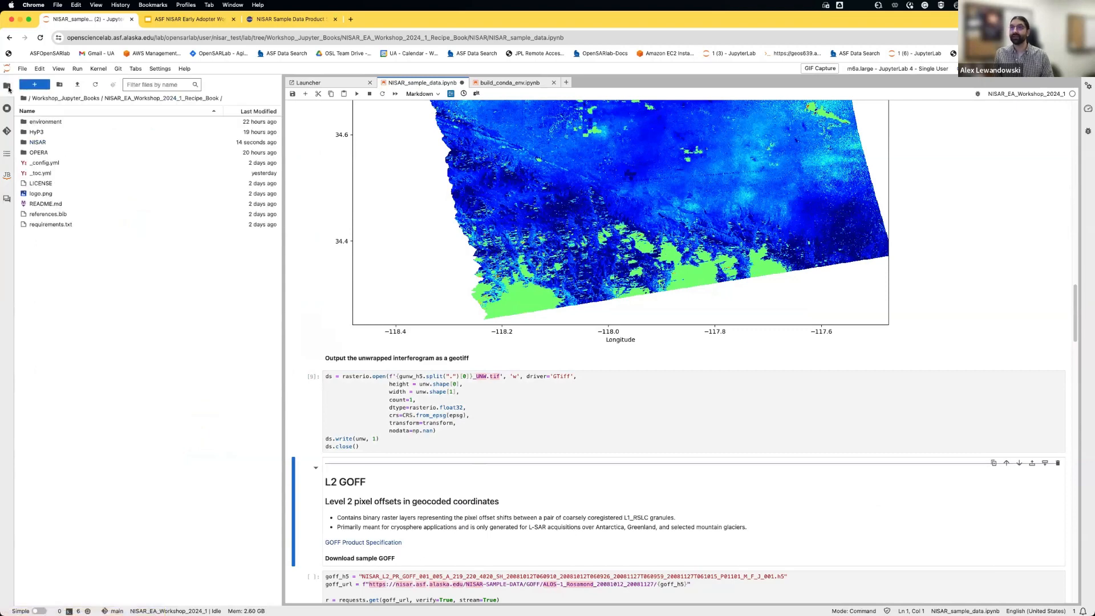
click(37, 142)
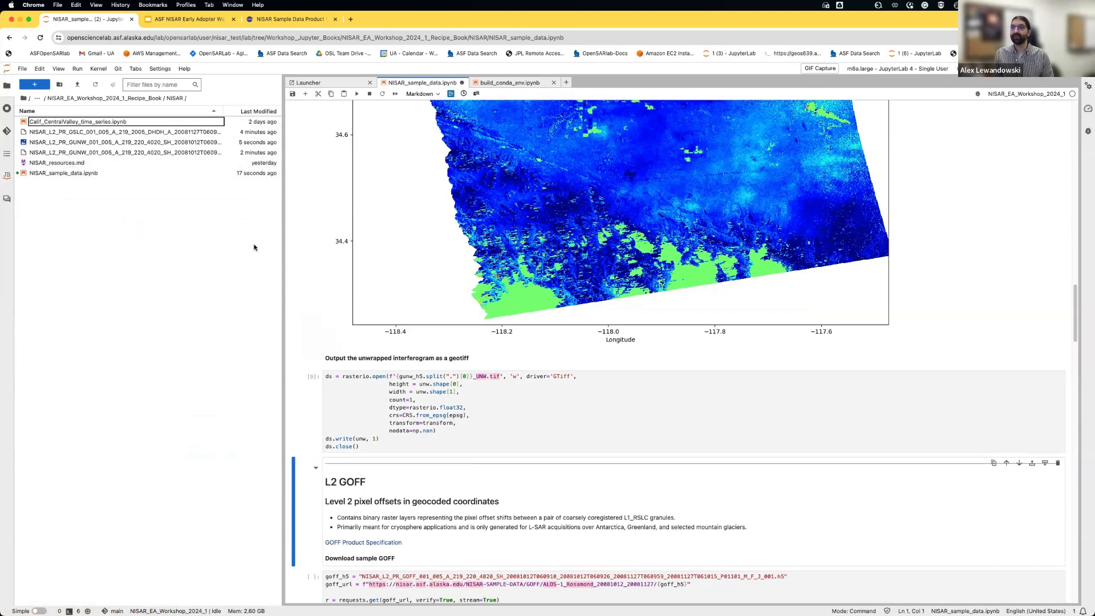
mouse_move(287, 284)
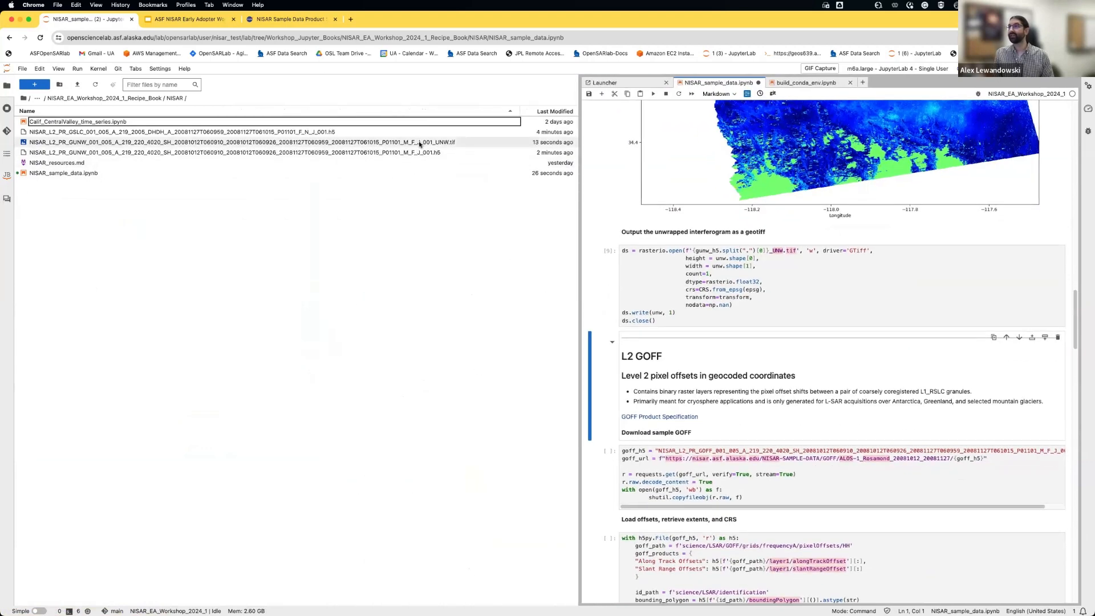
click(241, 142)
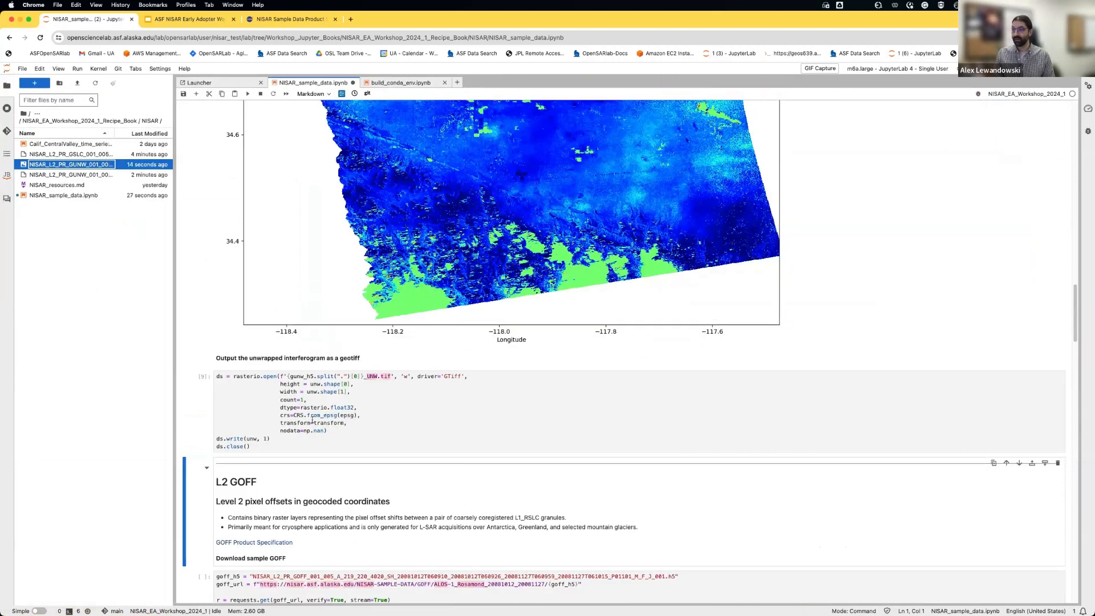
- Run the cells that plot along-track and slant-range offsets and write both offset rasters as GeoTIFFs
scroll(down, 3)
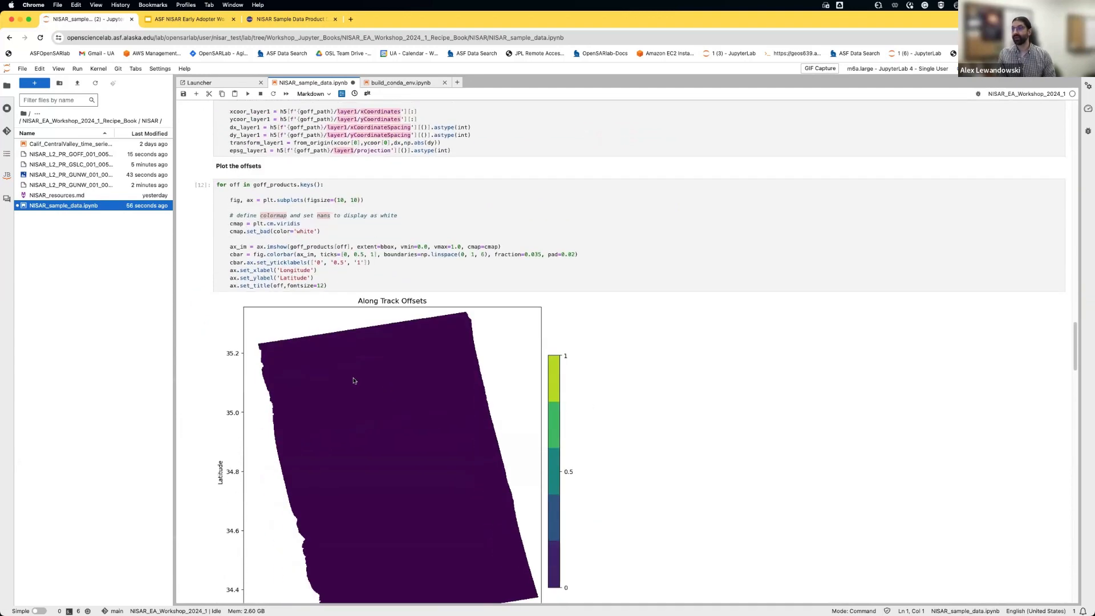
scroll(down, 3)
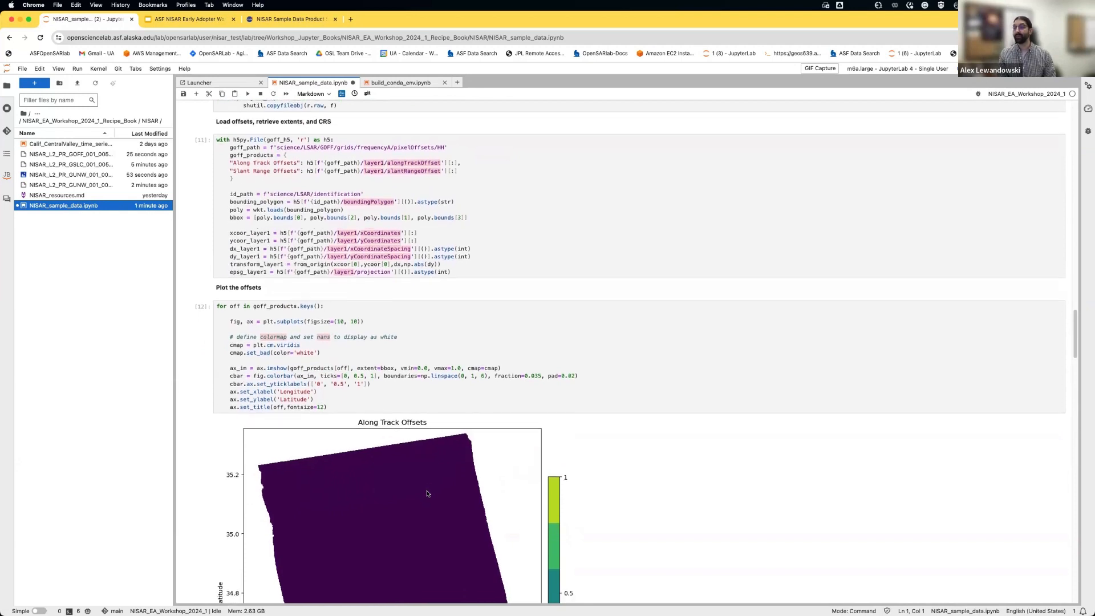
scroll(down, 3)
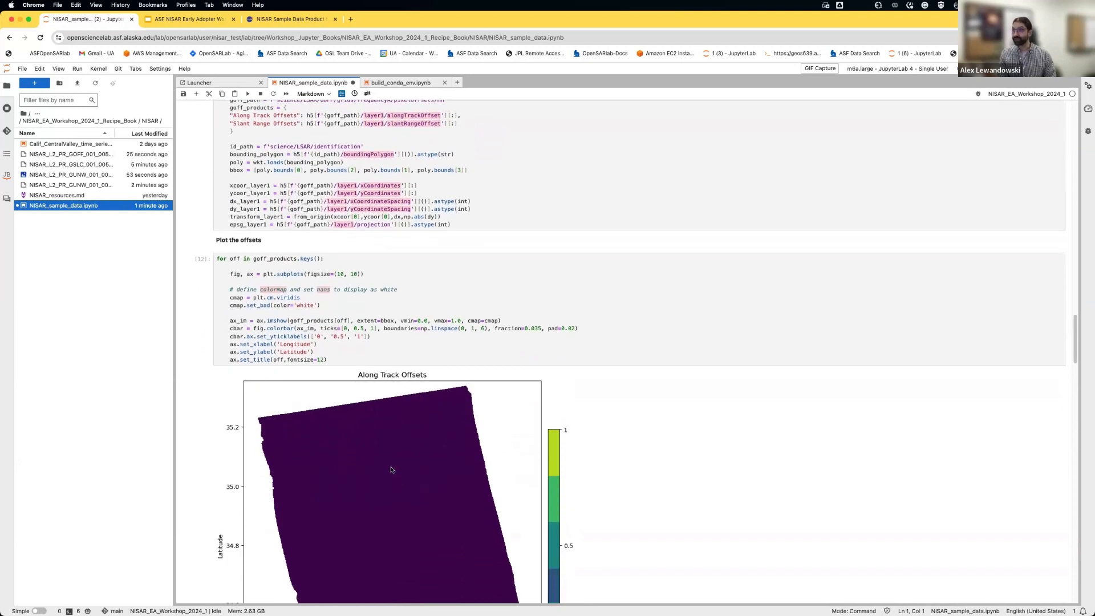
mouse_move(391, 496)
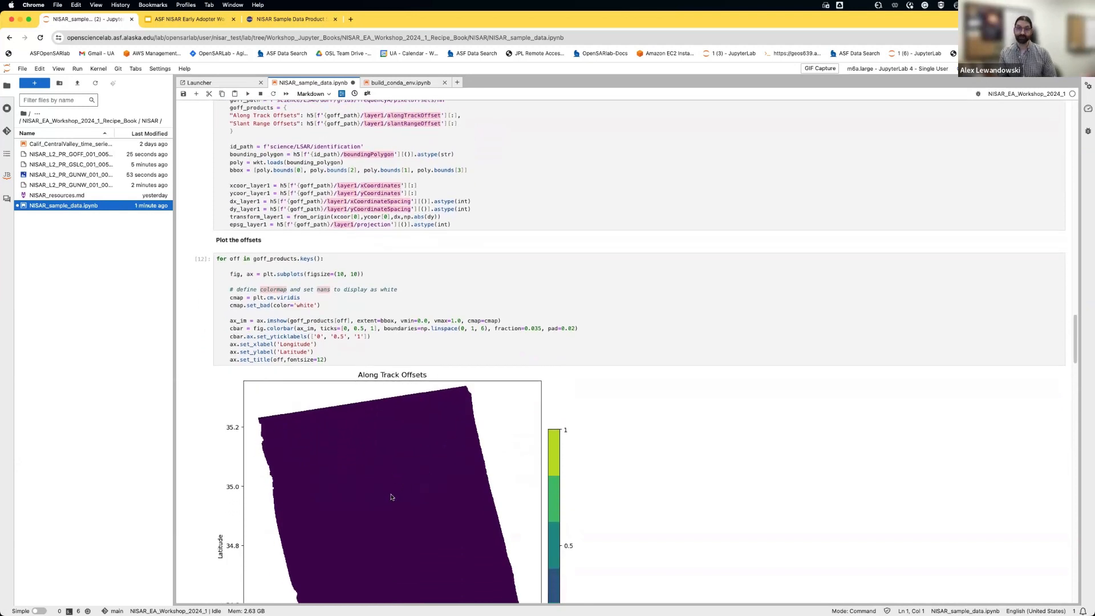
mouse_move(370, 392)
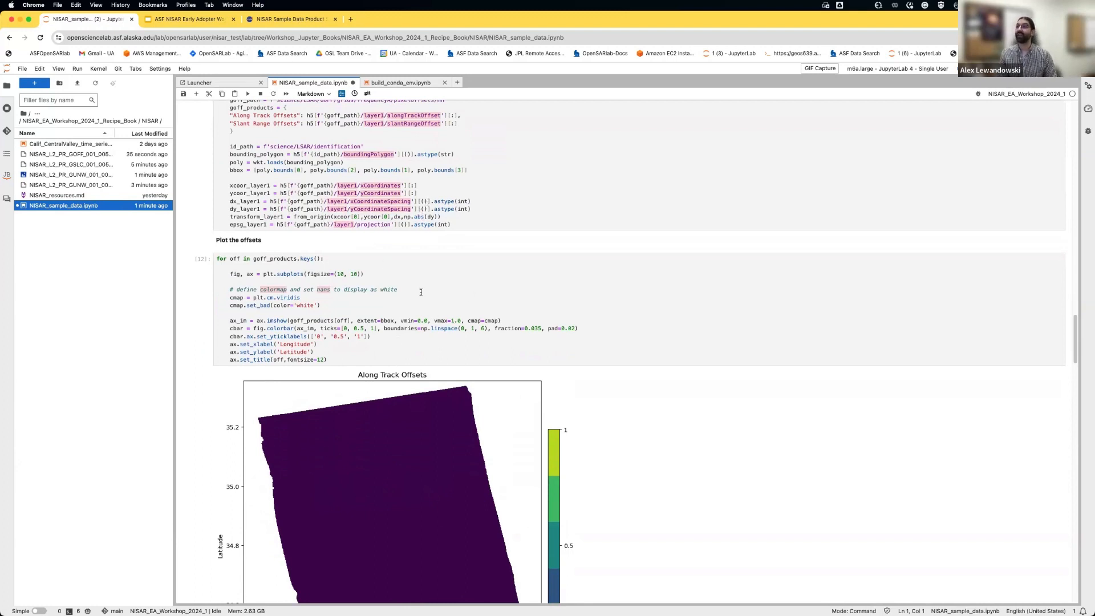
scroll(down, 3)
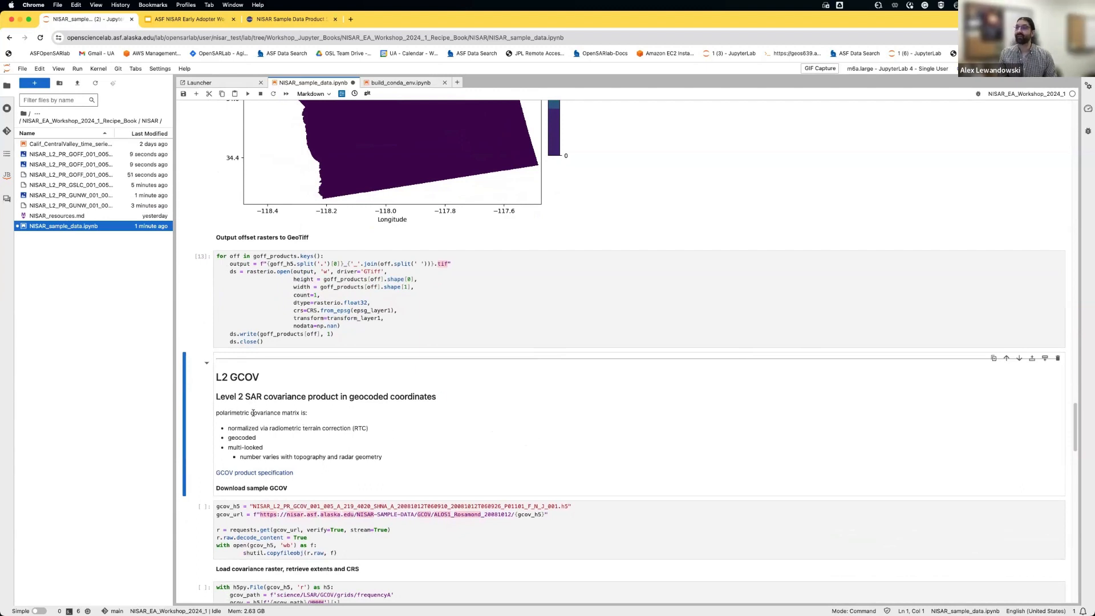
- Run the GCOV download, HHHH covariance load and covariance plot cells
scroll(down, 3)
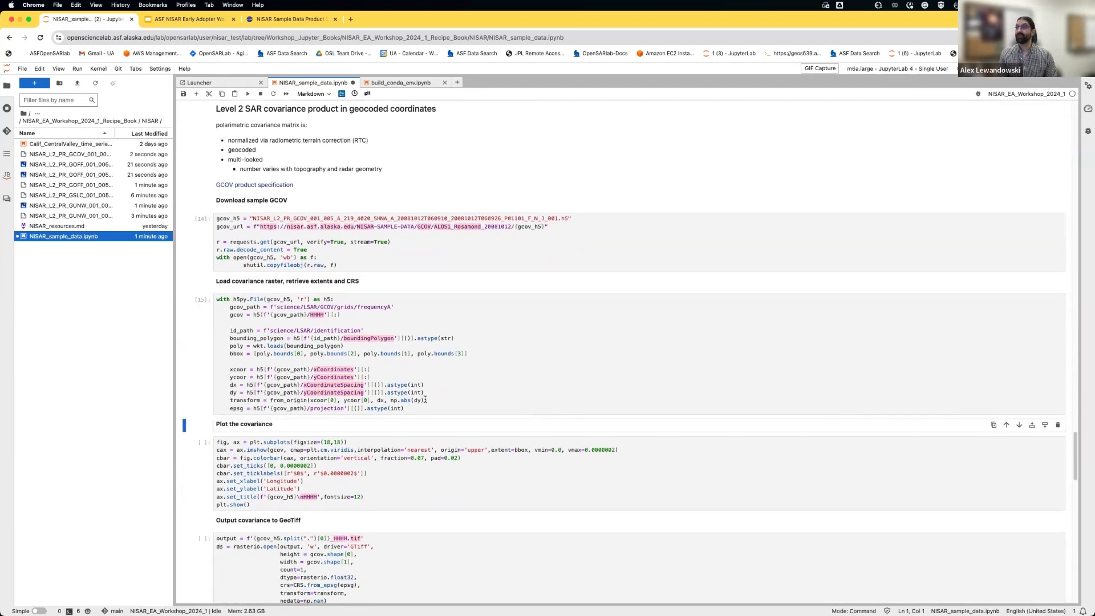
scroll(down, 3)
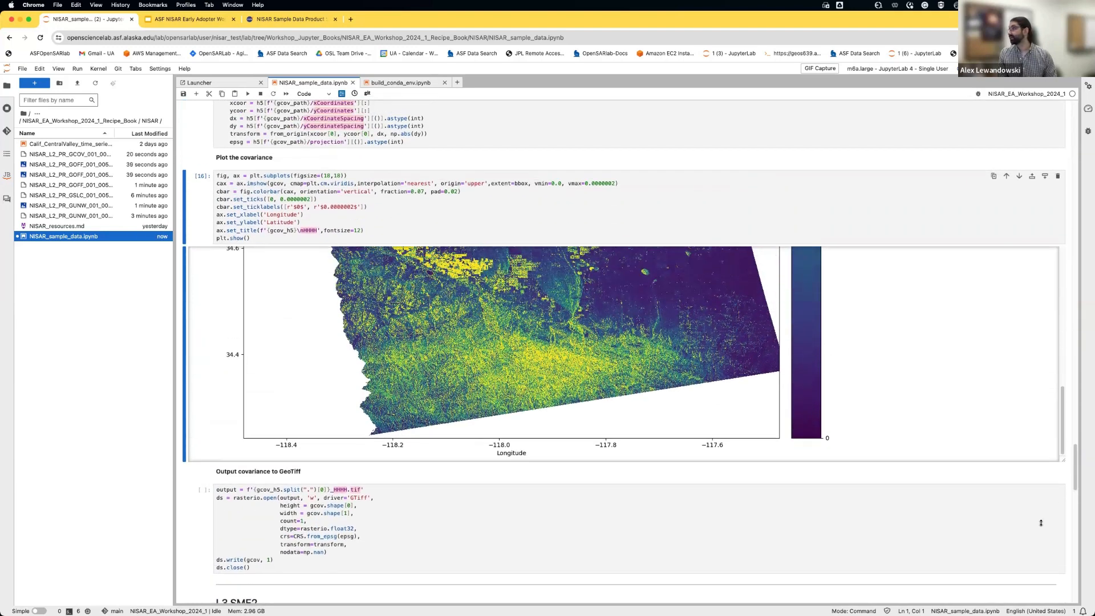
- Scroll through the rendered HHHH covariance map and show the Property Inspector side panel
scroll(down, 3)
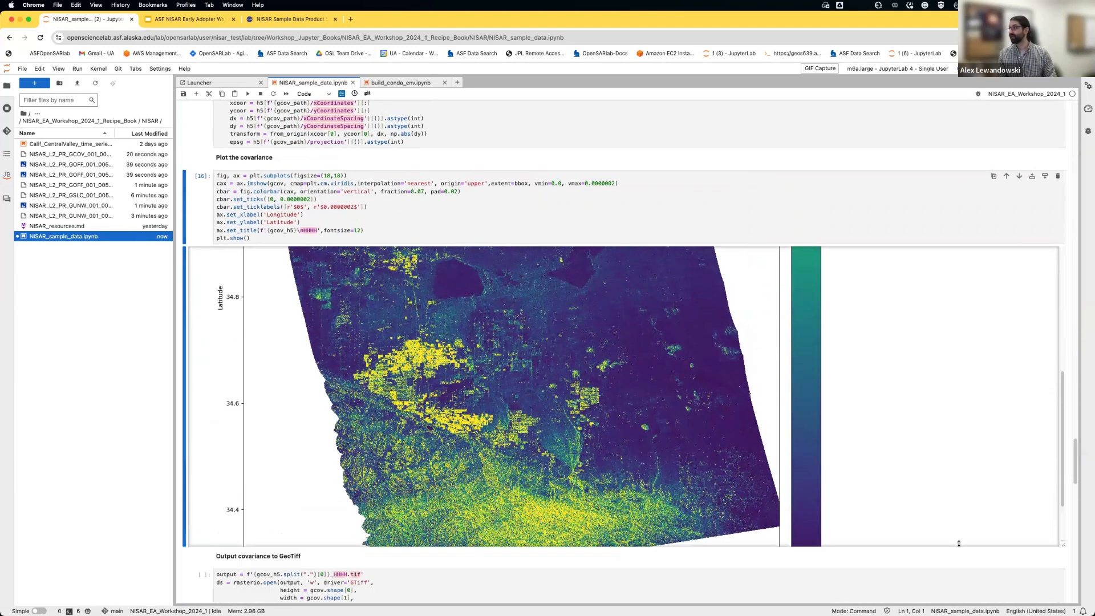
scroll(down, 3)
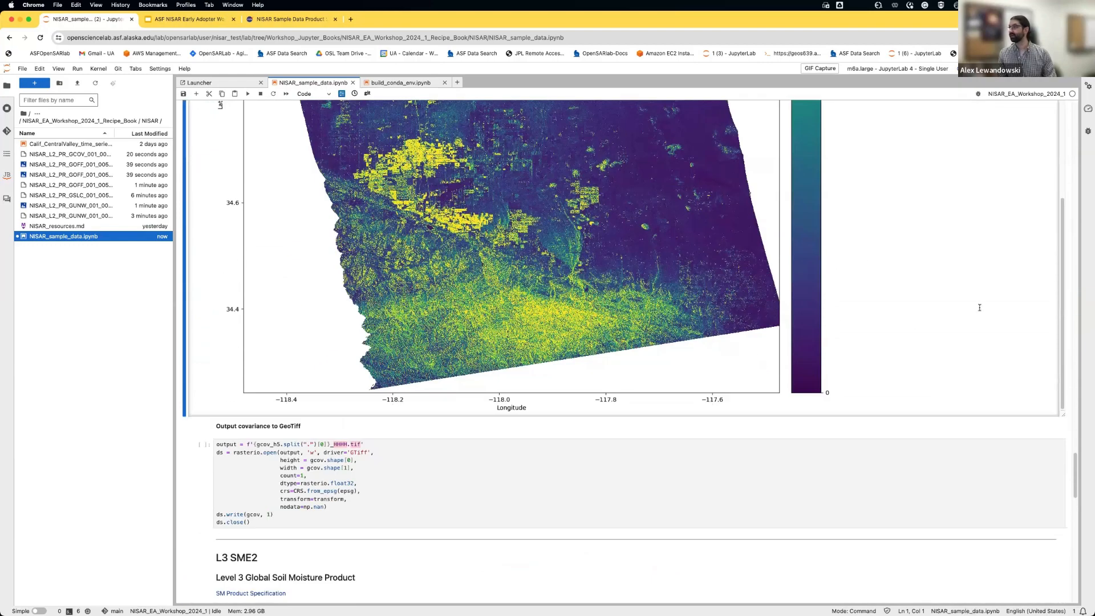
scroll(down, 3)
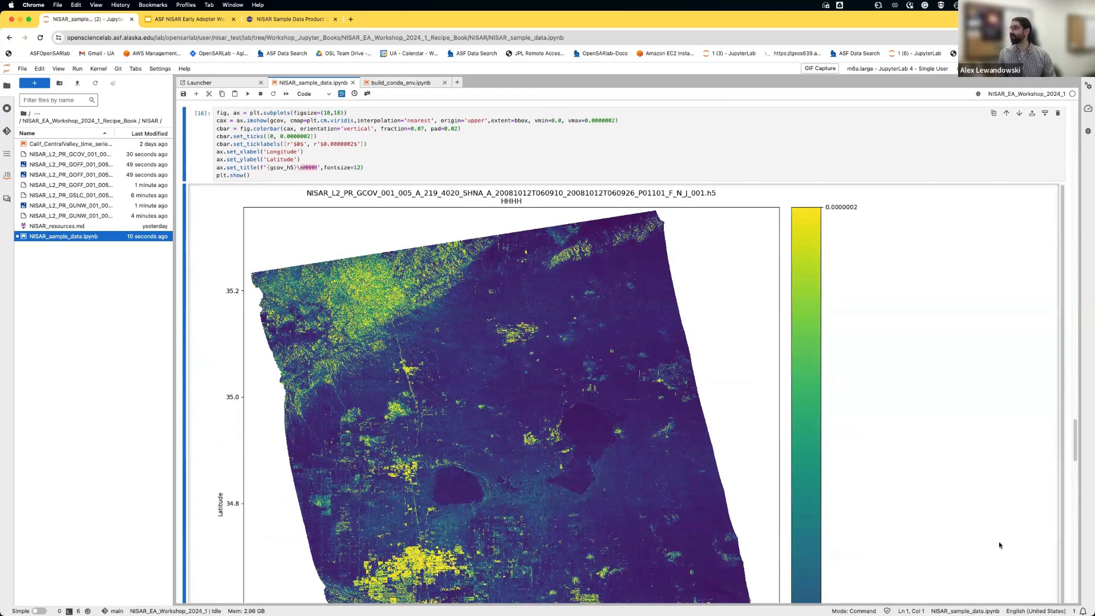
scroll(down, 3)
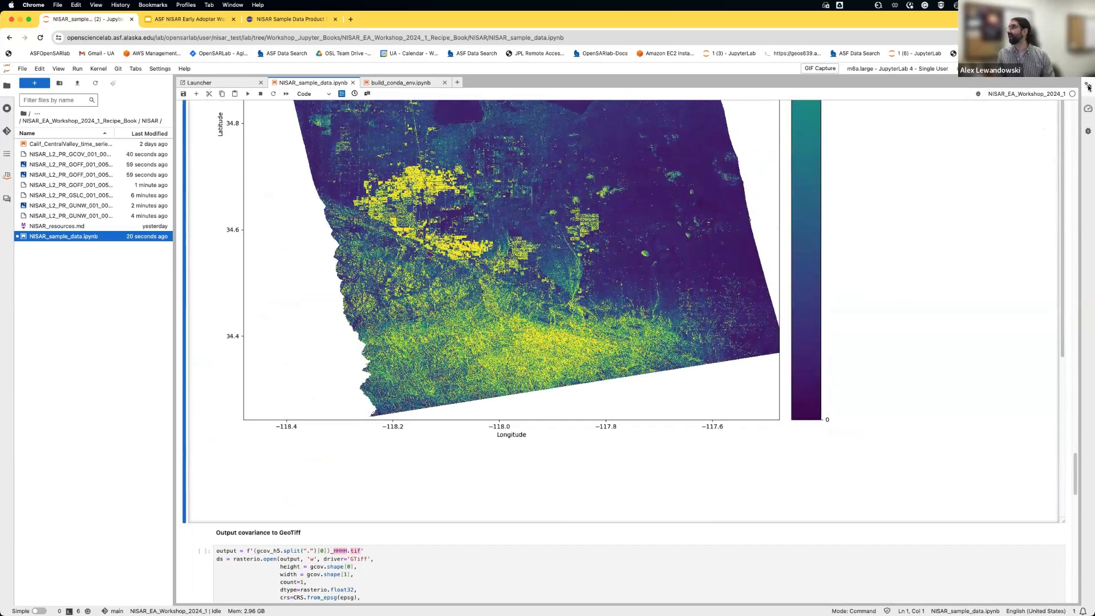
click(1087, 86)
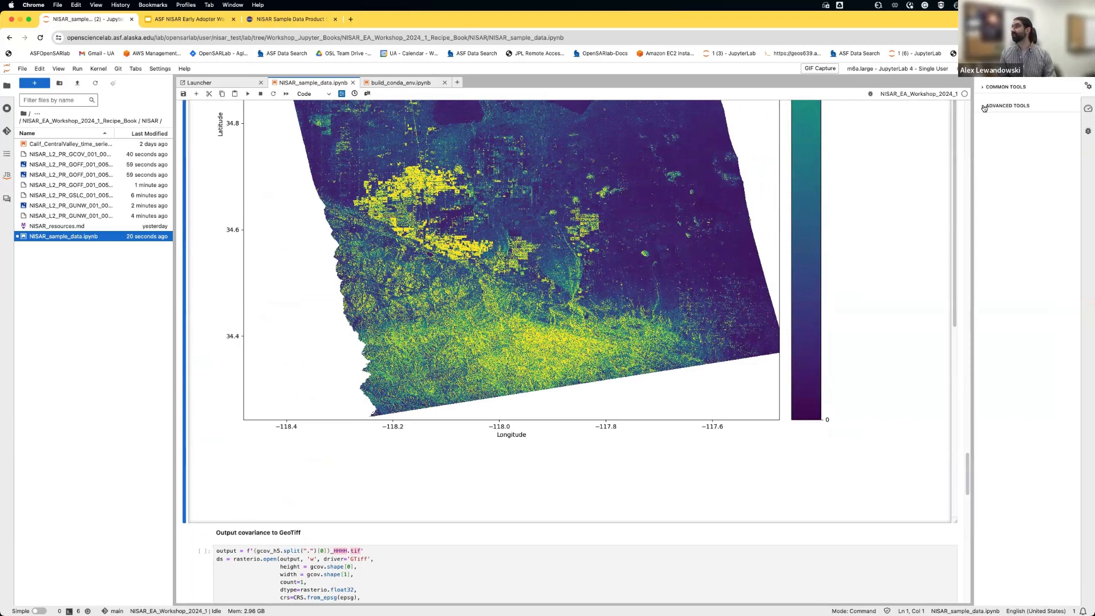
- Set the covariance cell's 'scrolled' metadata to false so the plot shows full size, then run the GeoTIFF export
click(1007, 105)
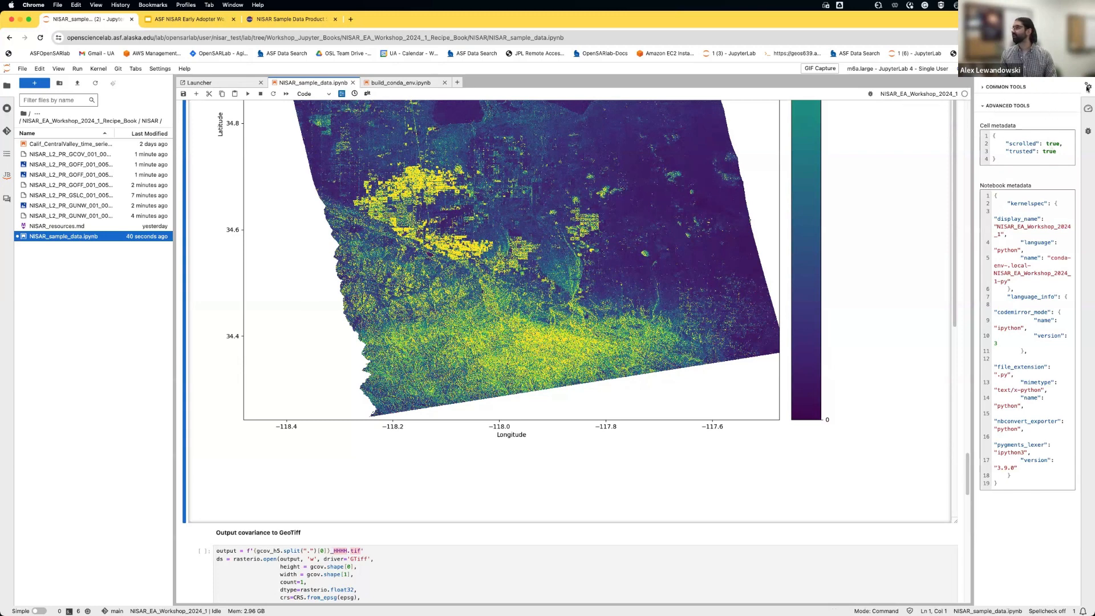
click(1088, 87)
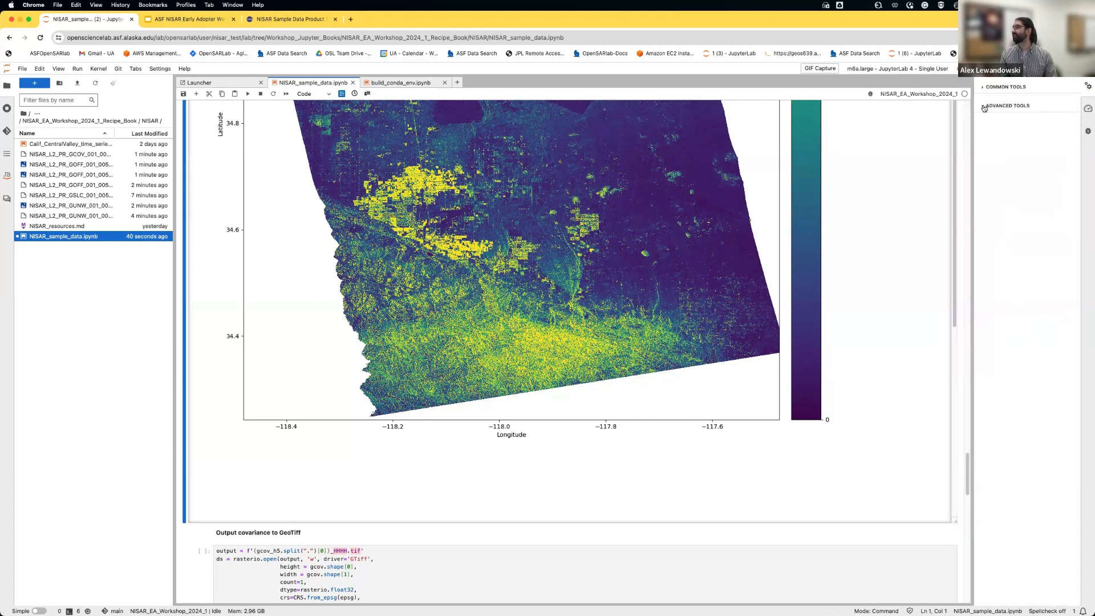
click(1008, 105)
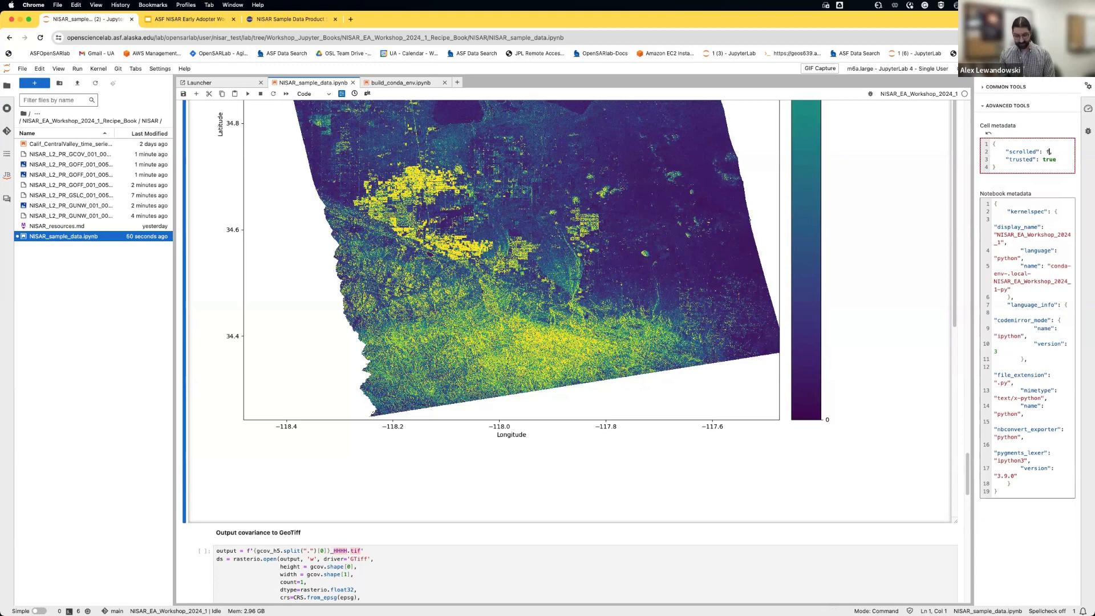
text(false,)
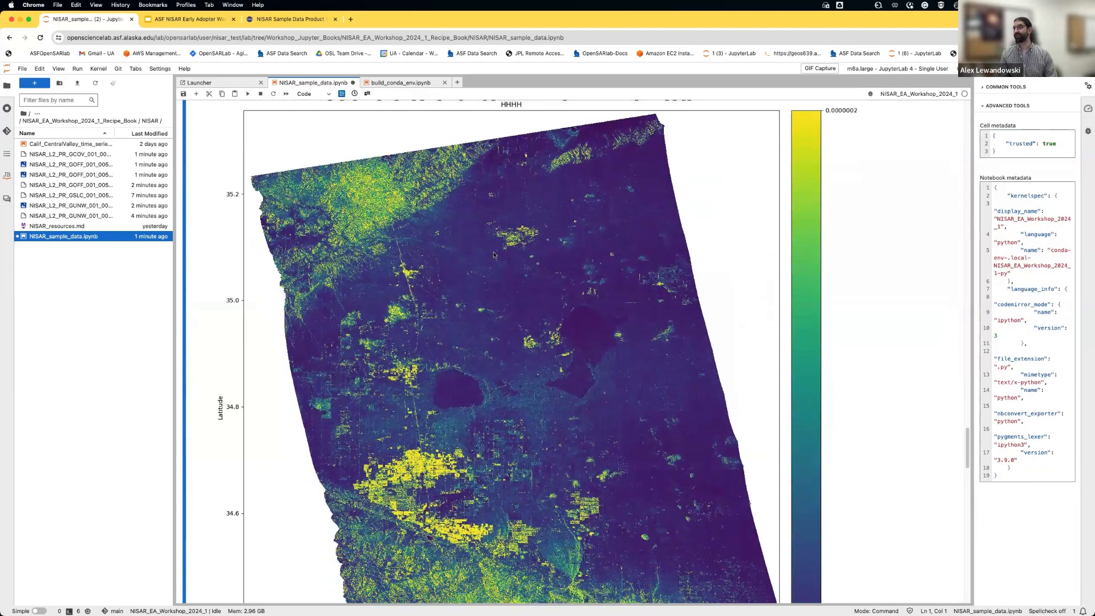
scroll(down, 3)
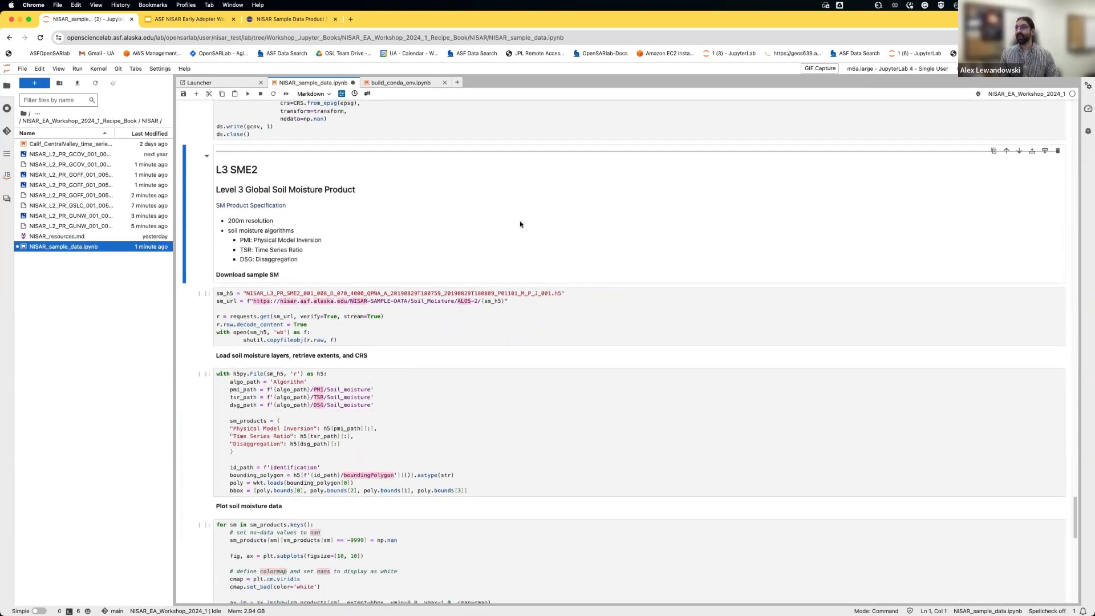
mouse_move(494, 277)
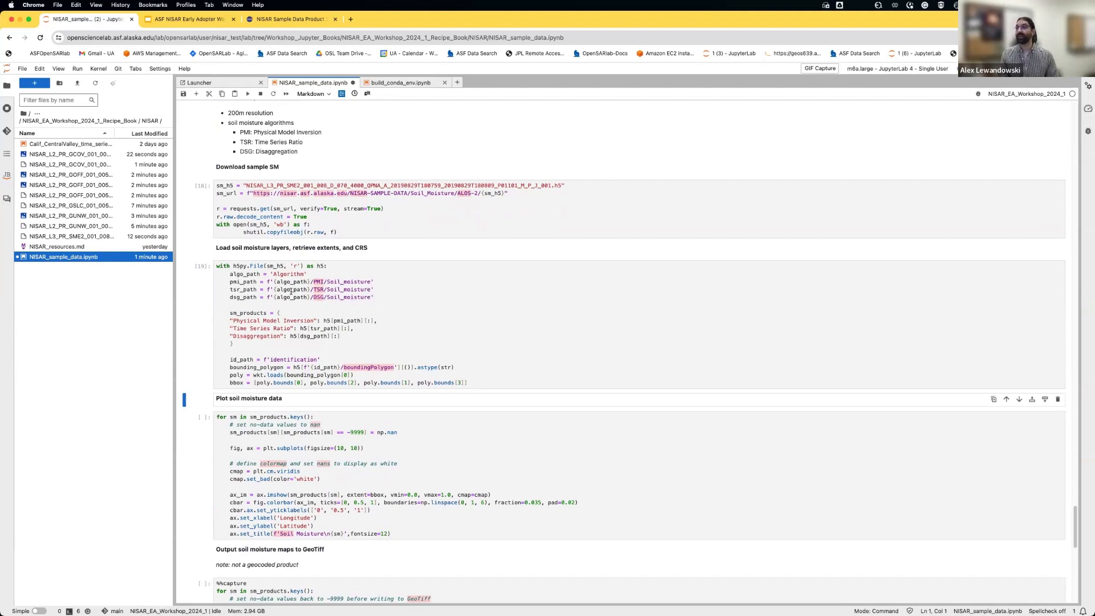
- Run the SME2 download, load, three-map plot and soil moisture GeoTIFF export cells
scroll(down, 3)
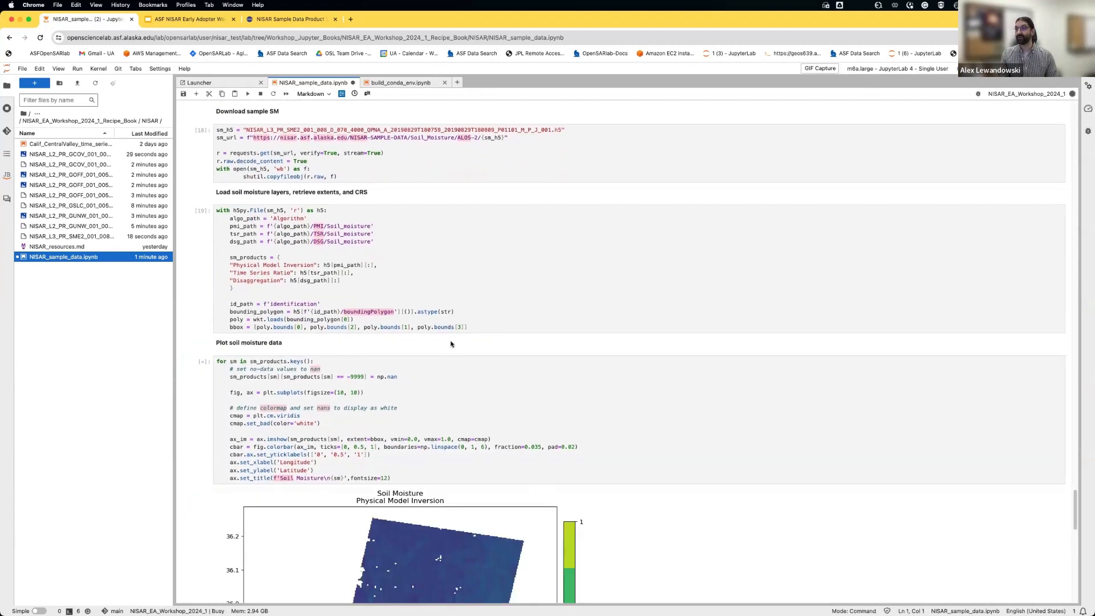
scroll(down, 3)
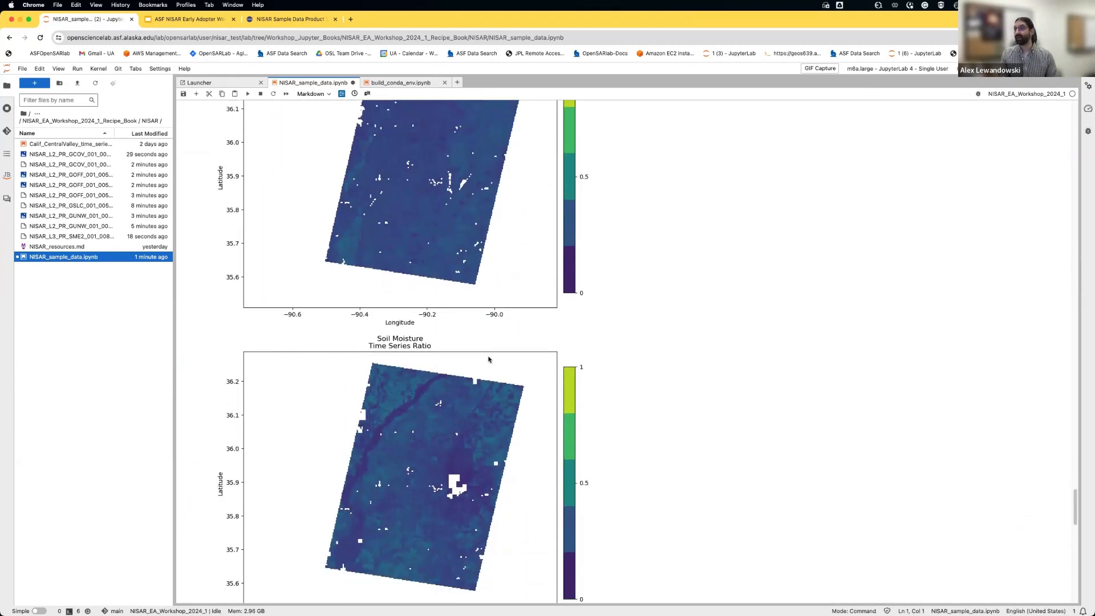
scroll(down, 3)
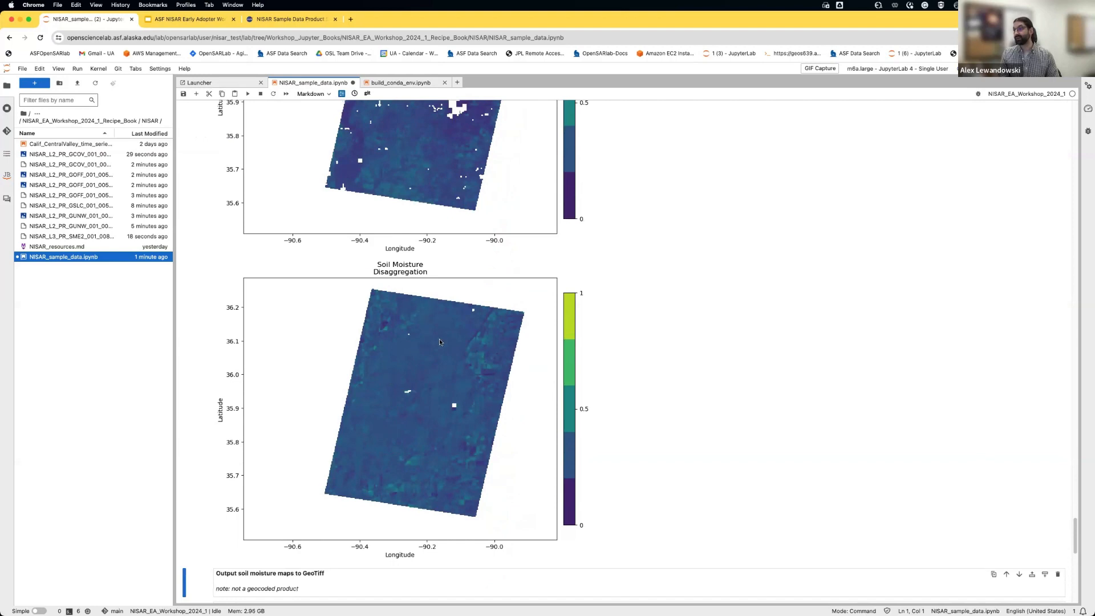
scroll(down, 3)
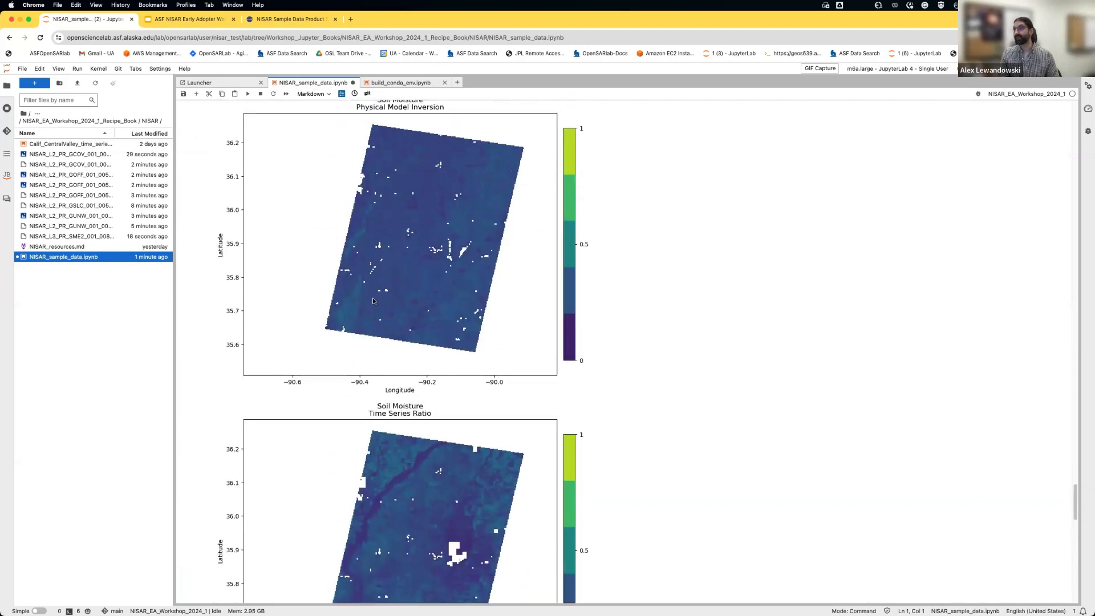
scroll(down, 3)
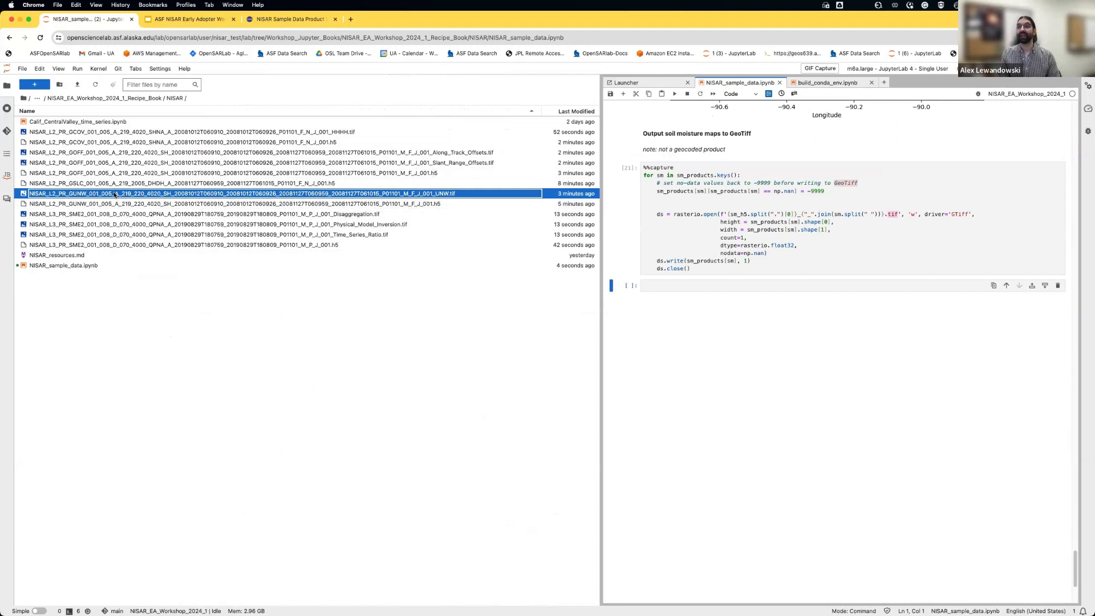
- Download the GUNW _UNW.tif unwrapped-phase GeoTIFF from the file browser to the local computer
right_click(112, 194)
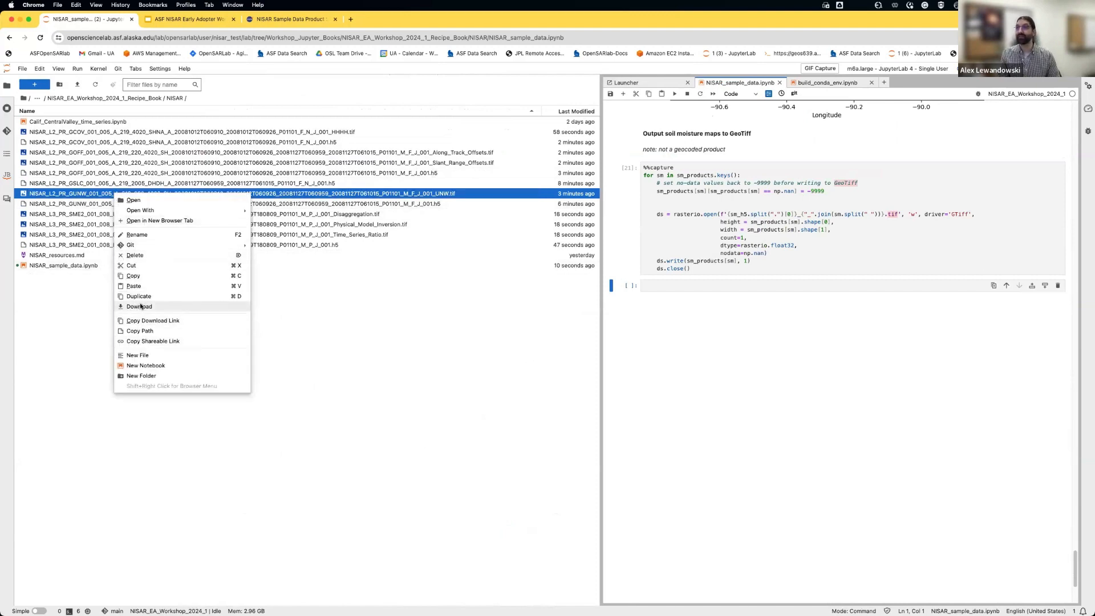
click(139, 307)
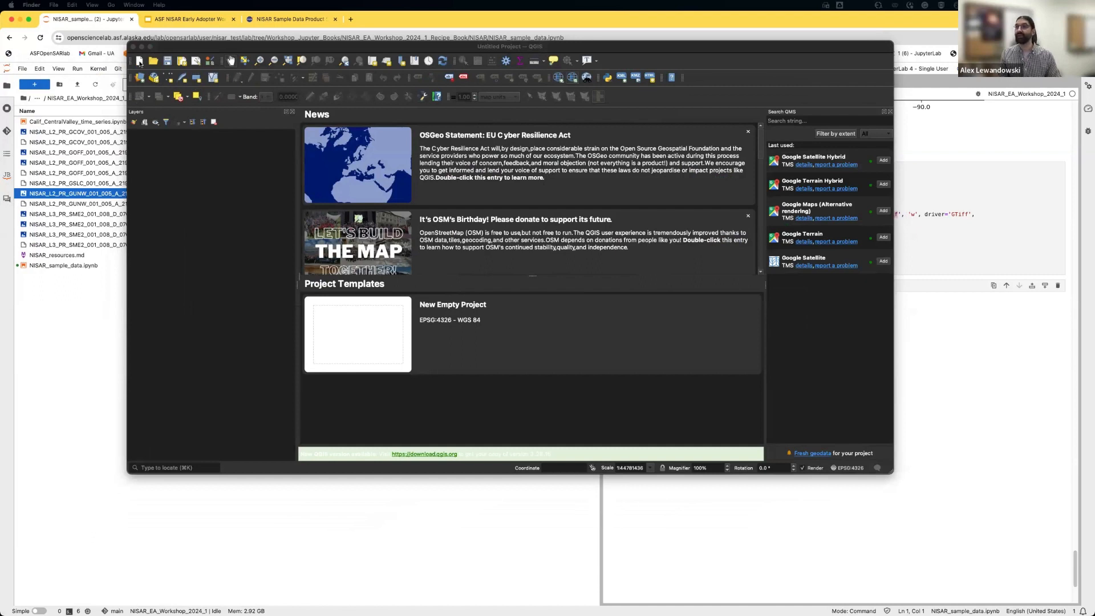
- Load the UNW GeoTIFF, add the Google Satellite Hybrid basemap and zoom out to southern California
click(357, 334)
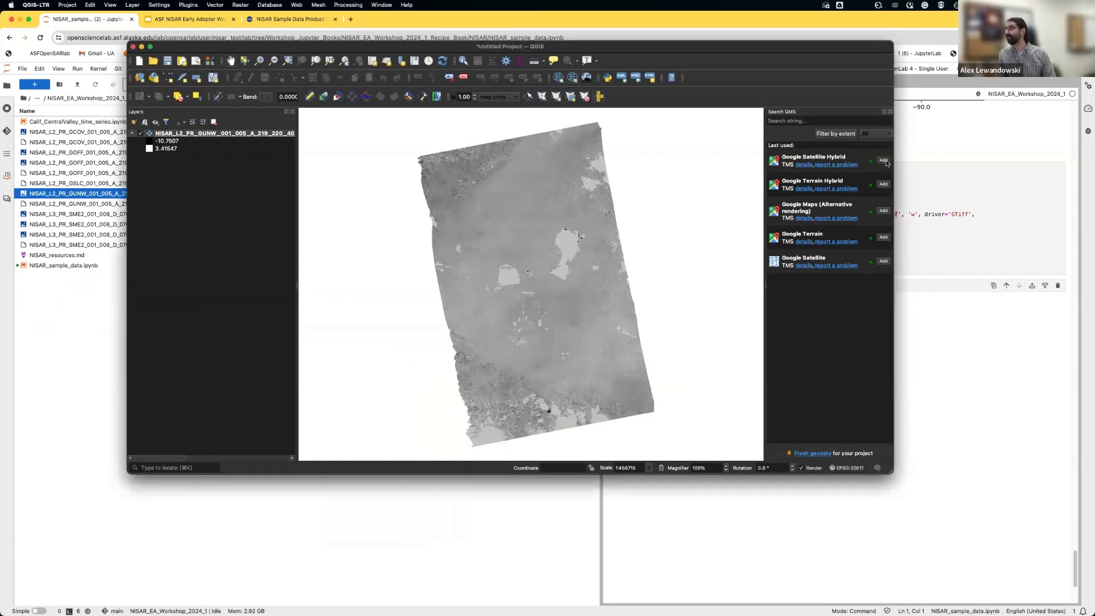
click(883, 161)
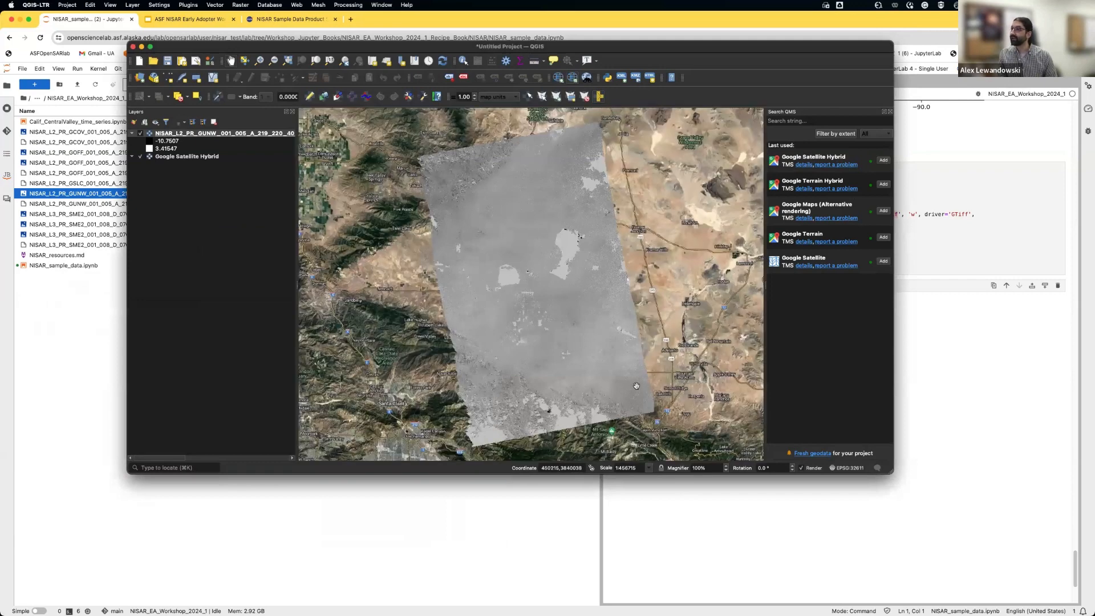
scroll(down, 3)
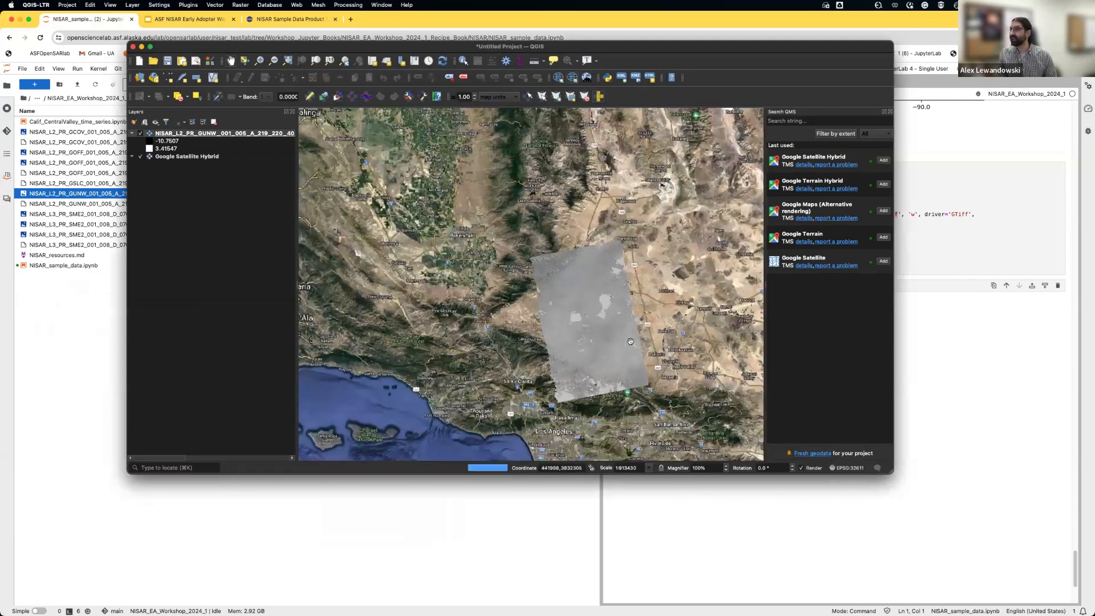